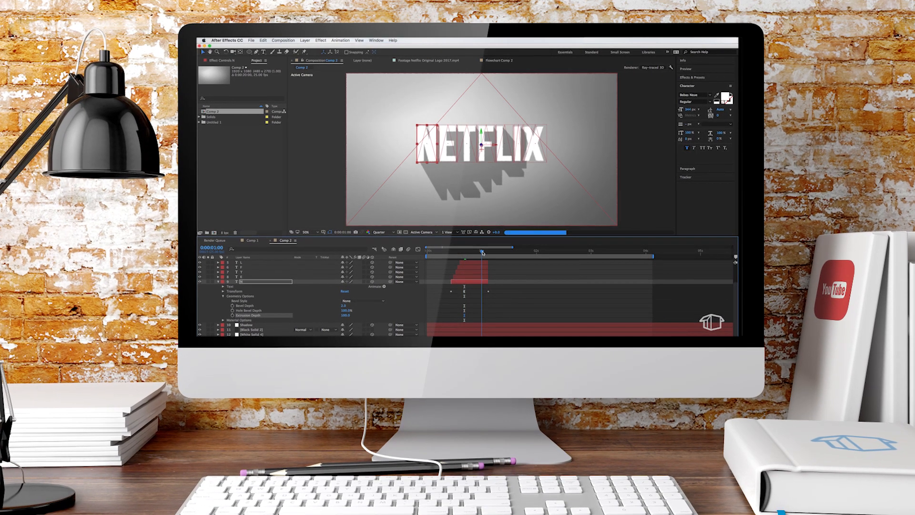
Step: Preview the finished shadowed NETFLIX logo animation in Comp 1
left_click(477, 251)
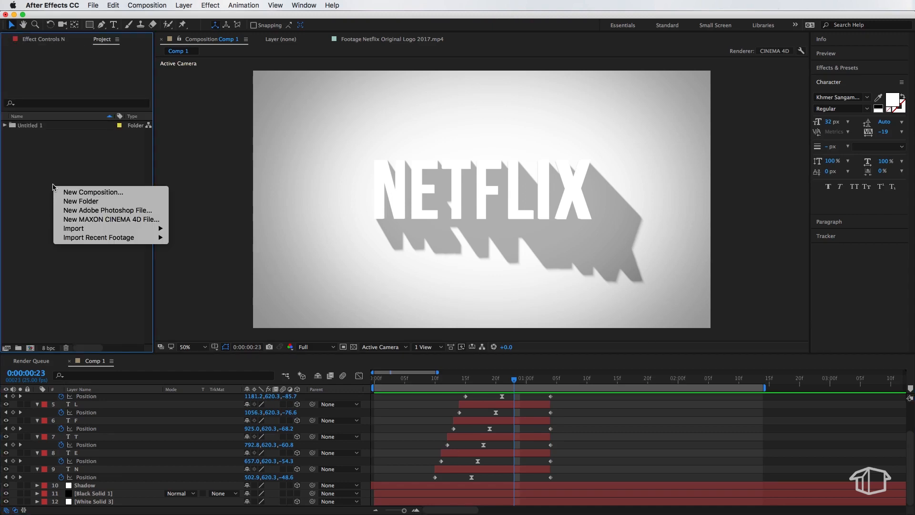
Step: Create a new 1920×1080, 25 fps composition named Comp 2 with default settings
left_click(93, 191)
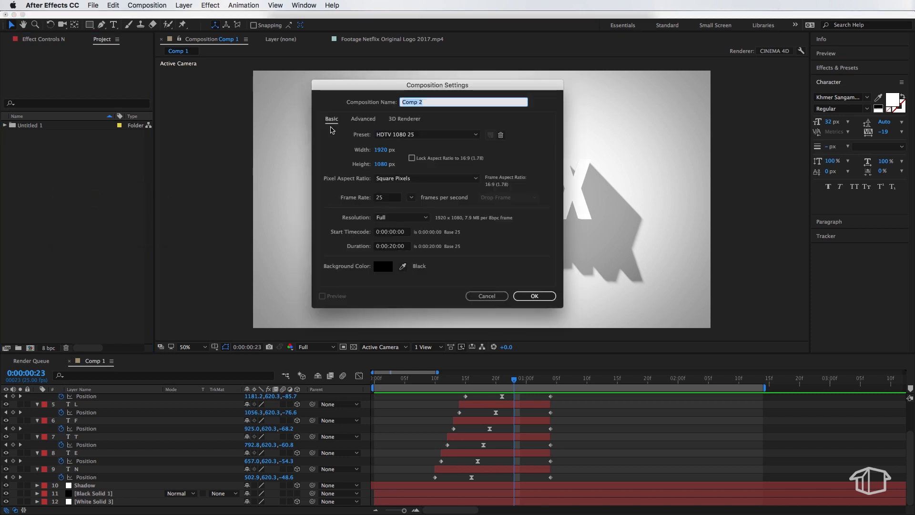
mouse_move(425, 134)
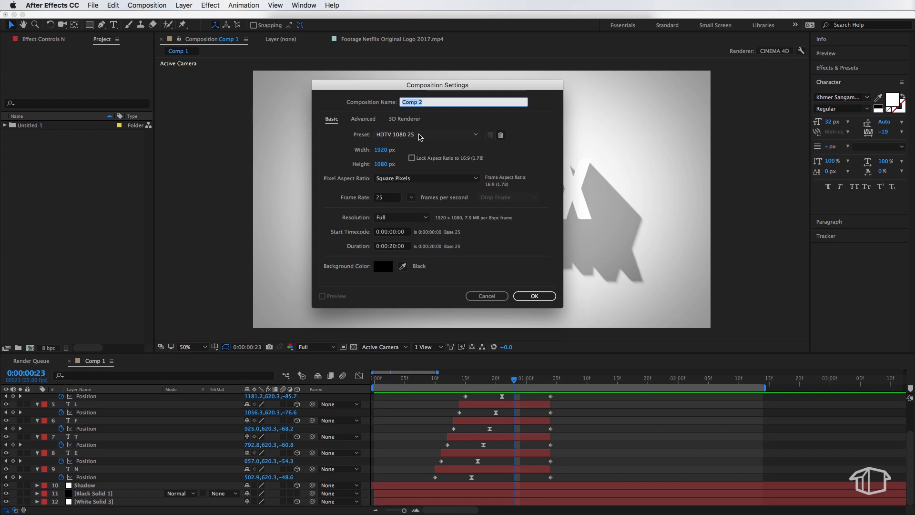
mouse_move(403, 166)
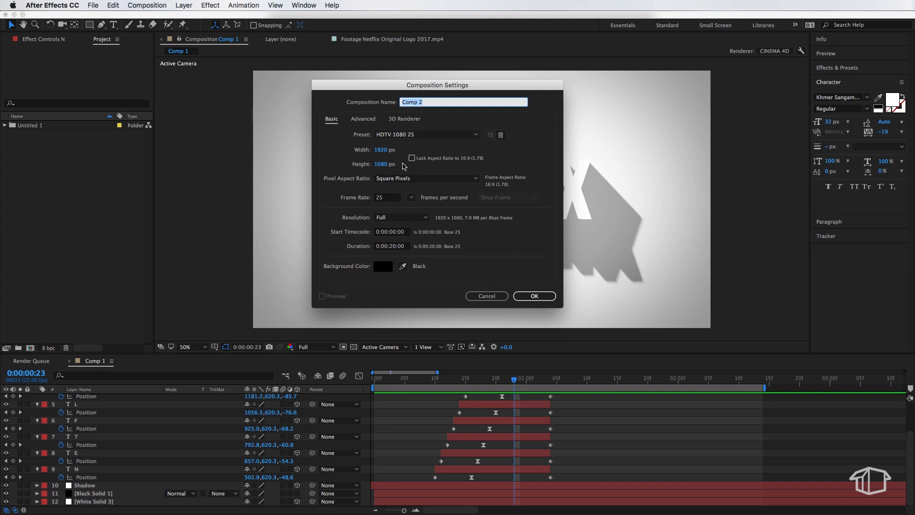
left_click(533, 296)
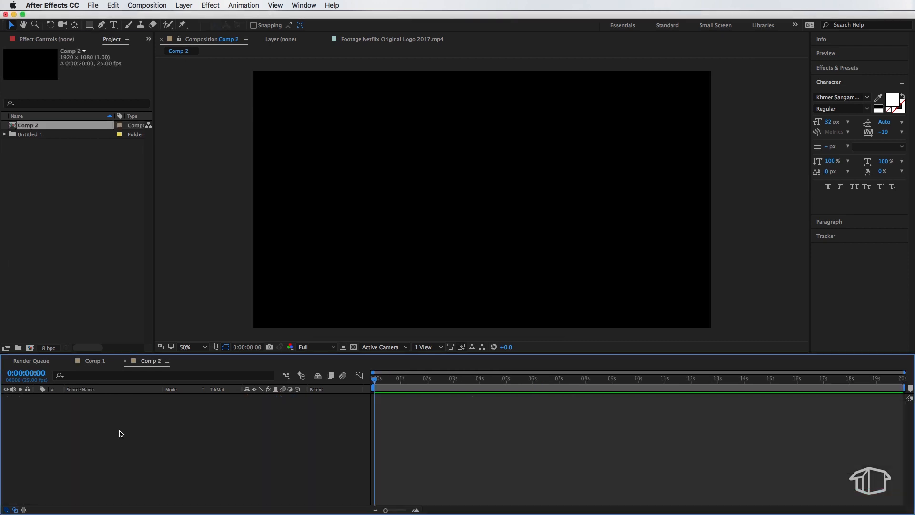
Step: Review Comp 2's 3D Renderer settings and keep Classic 3D as the renderer
right_click(121, 434)
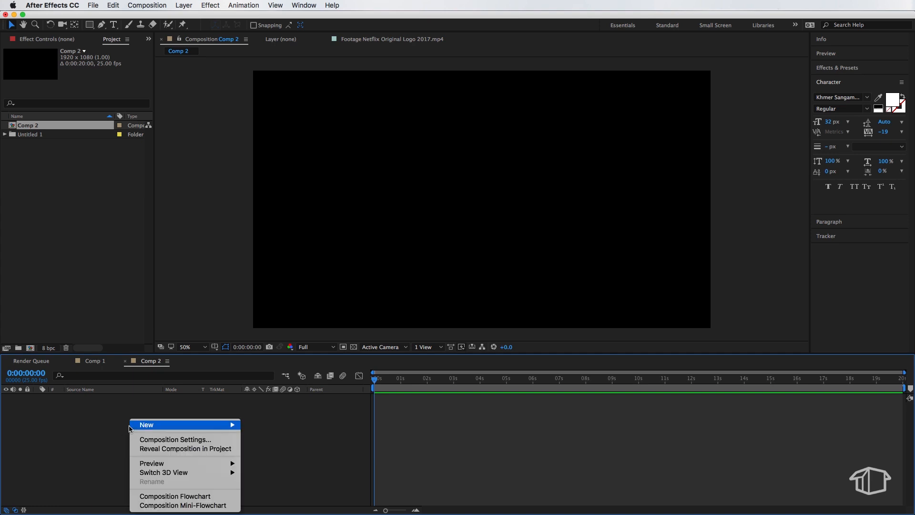
left_click(176, 438)
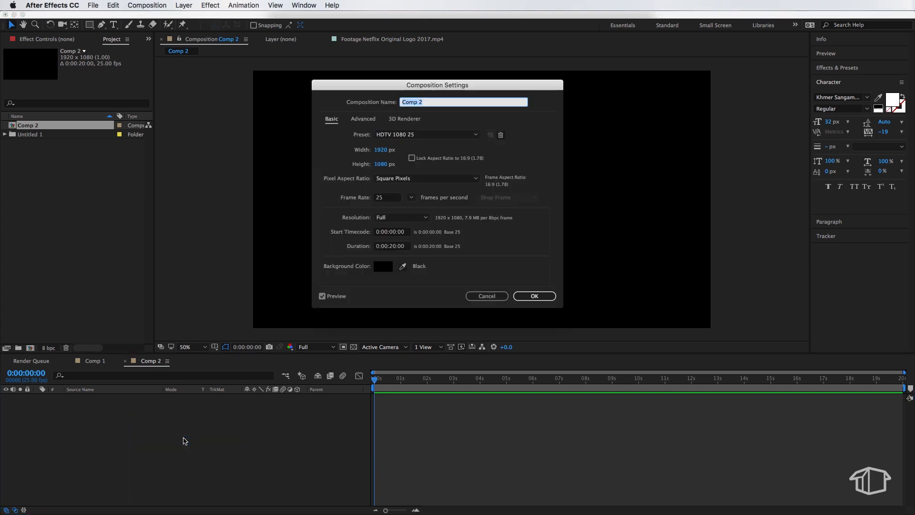
mouse_move(362, 121)
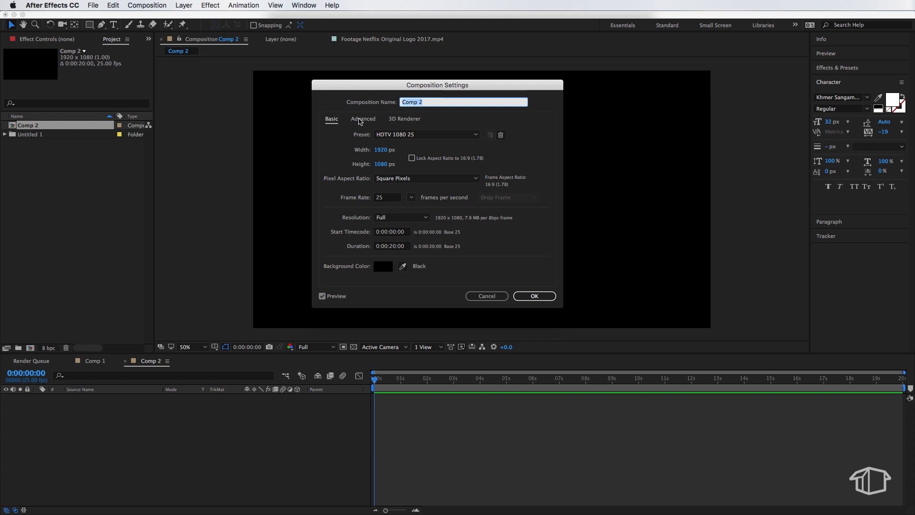
left_click(404, 119)
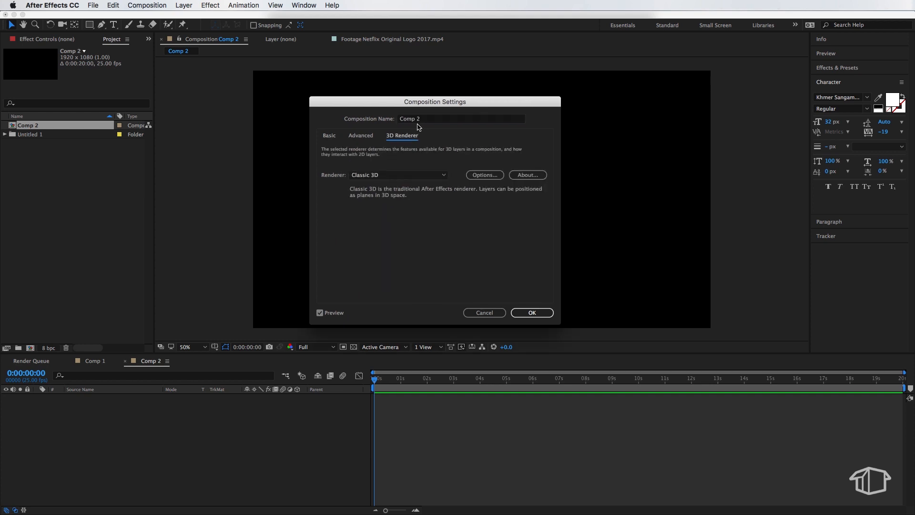
mouse_move(449, 184)
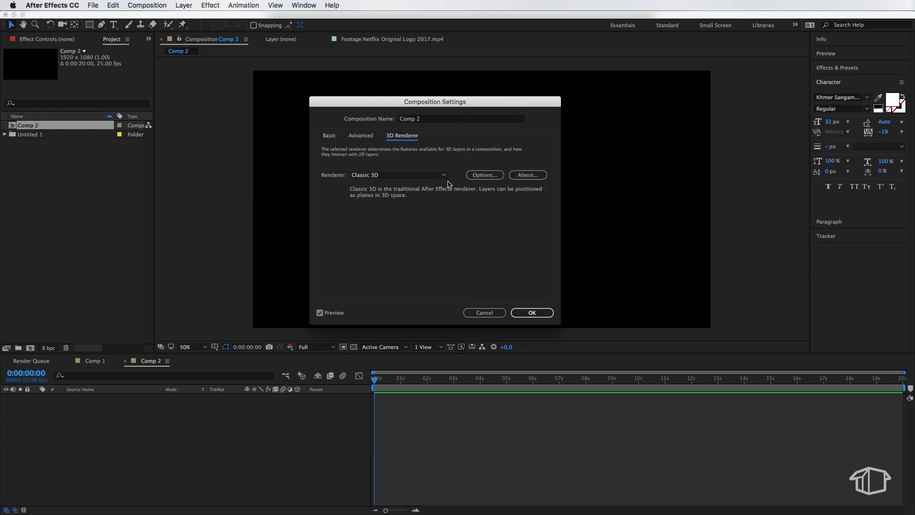
left_click(398, 174)
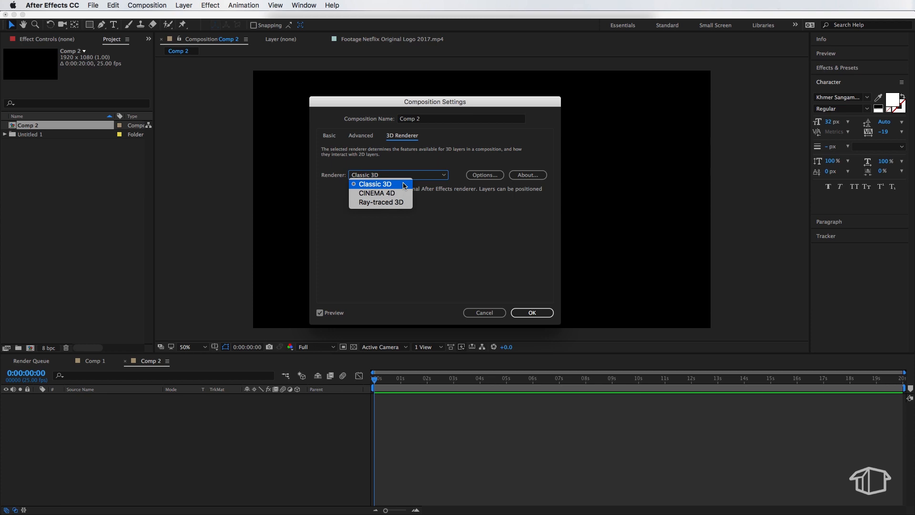
left_click(376, 184)
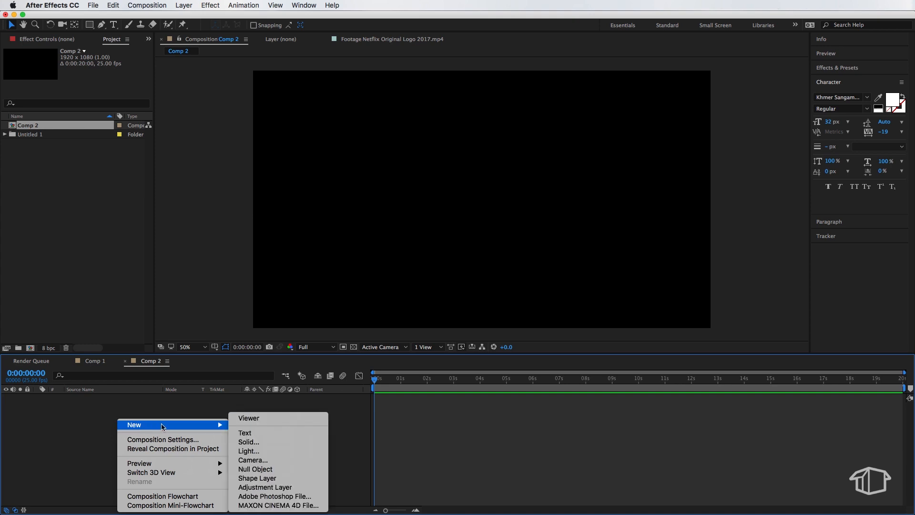
Step: Add a full-frame white solid layer to Comp 2
left_click(249, 441)
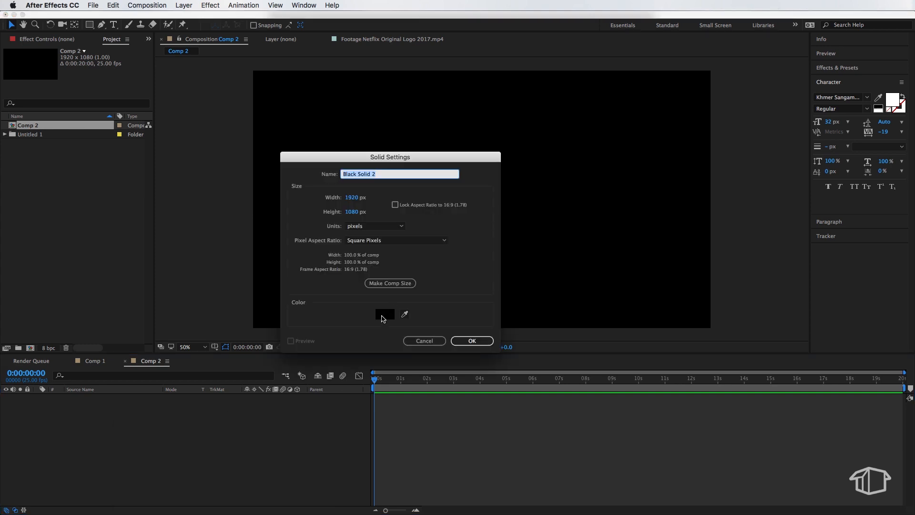
left_click(384, 314)
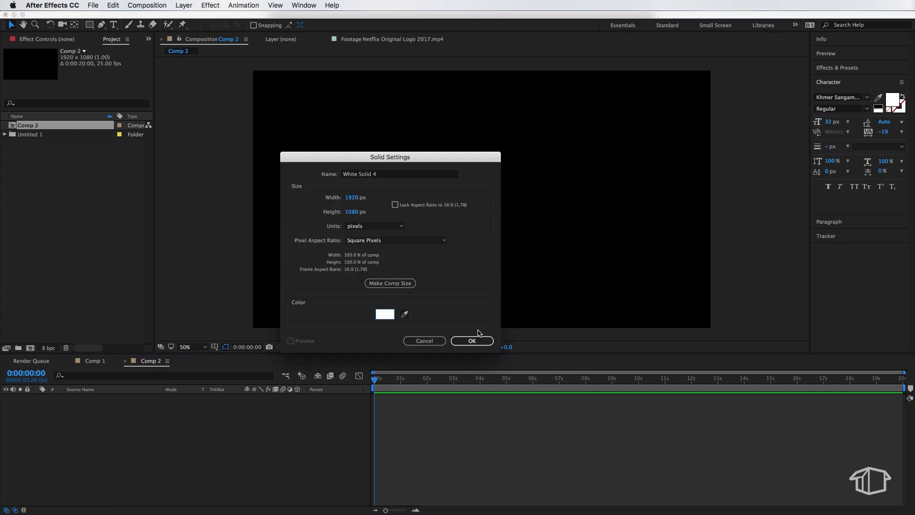
left_click(472, 340)
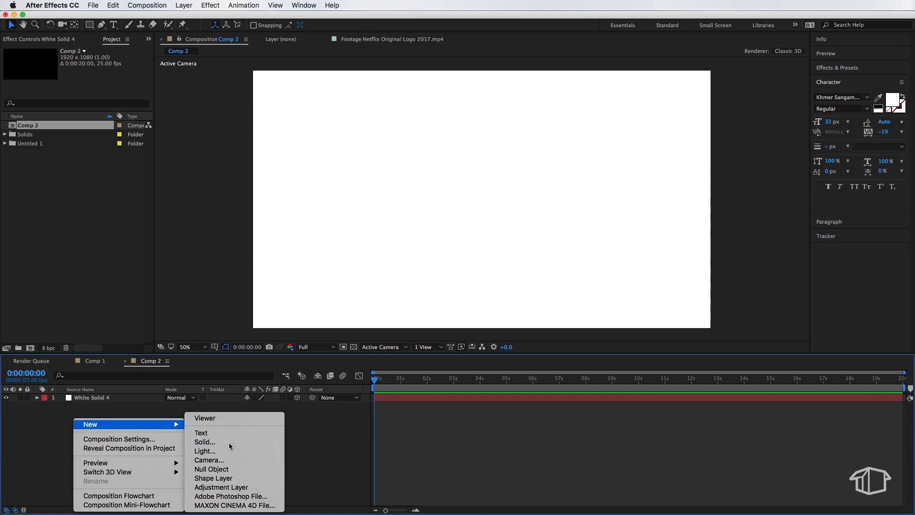
Step: Add a full-frame black solid layer above the white one
left_click(205, 441)
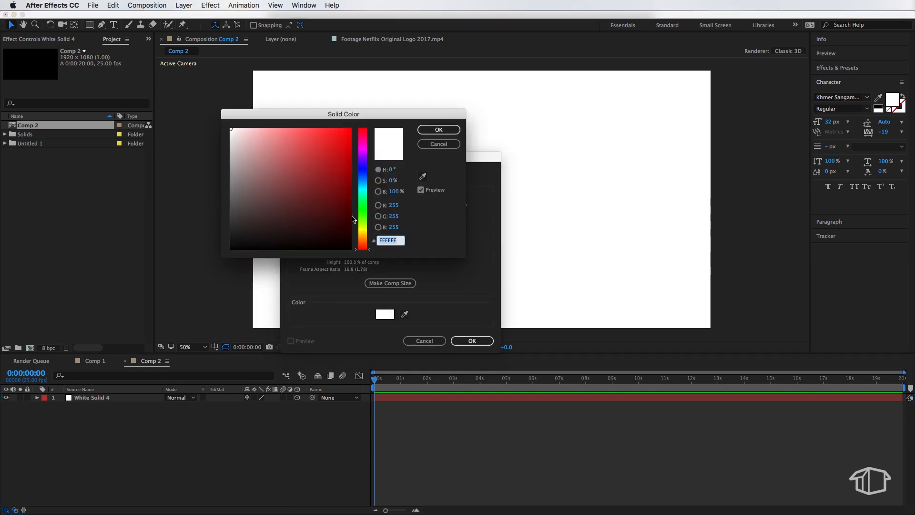
left_click(438, 128)
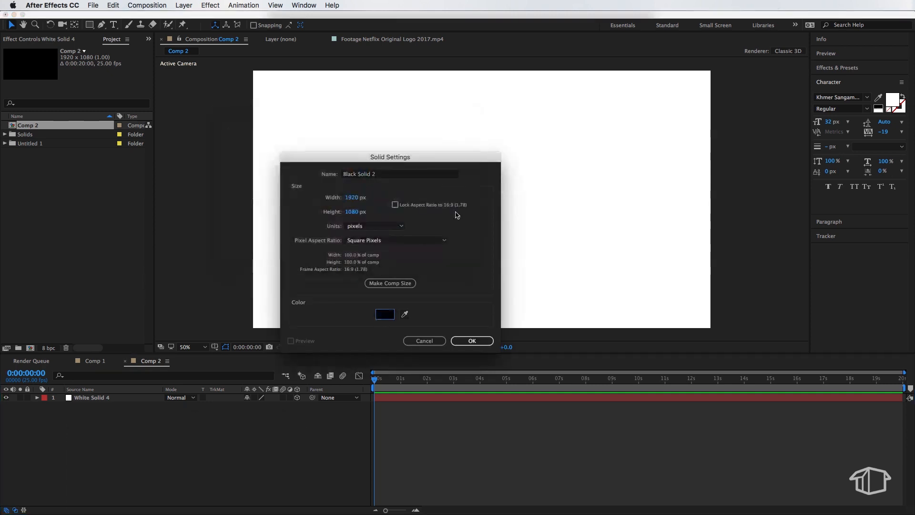
left_click(471, 340)
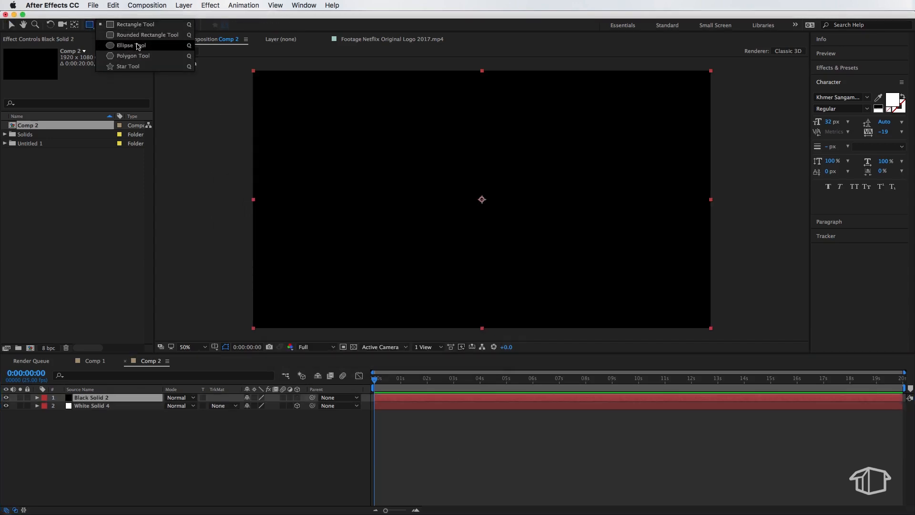
Step: Mask the black solid with a feathered, inverted ellipse at lowered opacity for a soft vignette
left_click(126, 45)
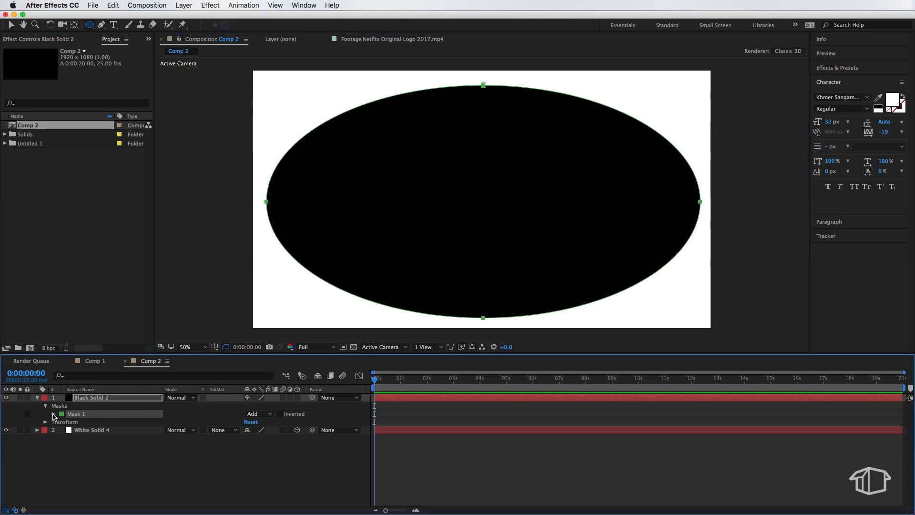
left_click(52, 413)
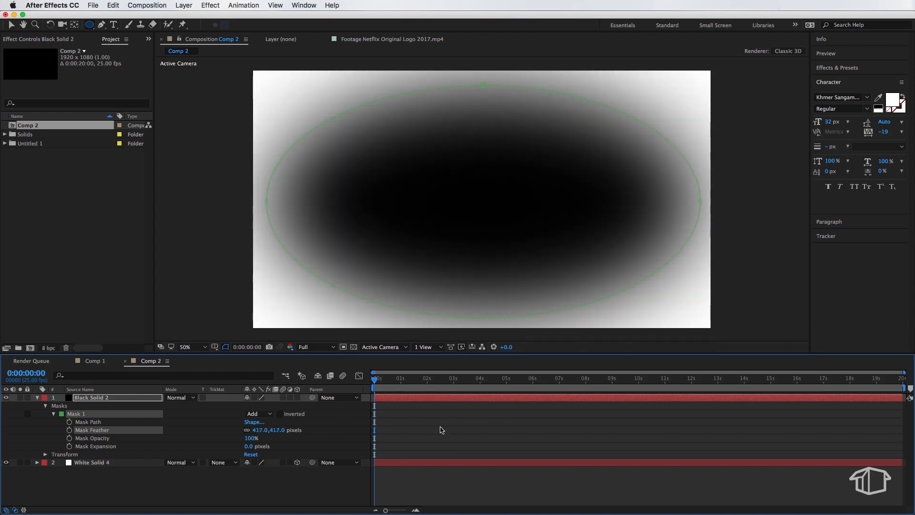
left_click(280, 413)
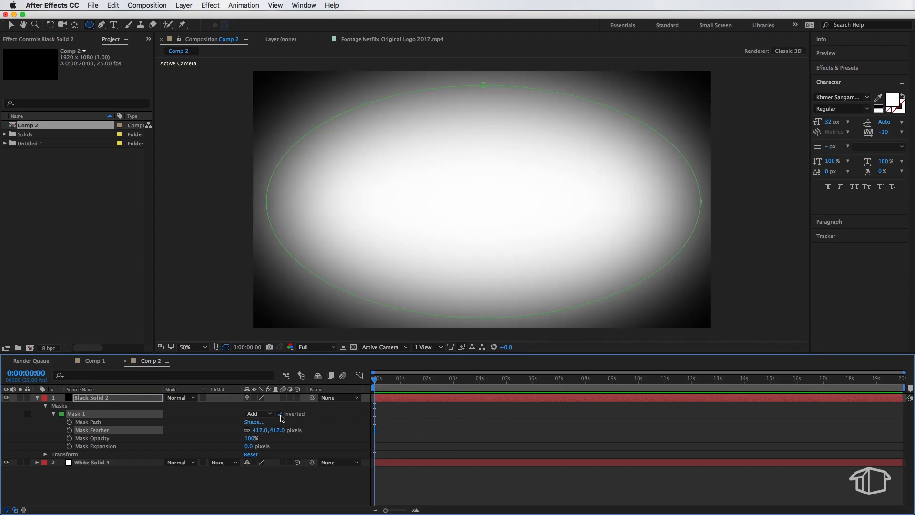
left_click(45, 454)
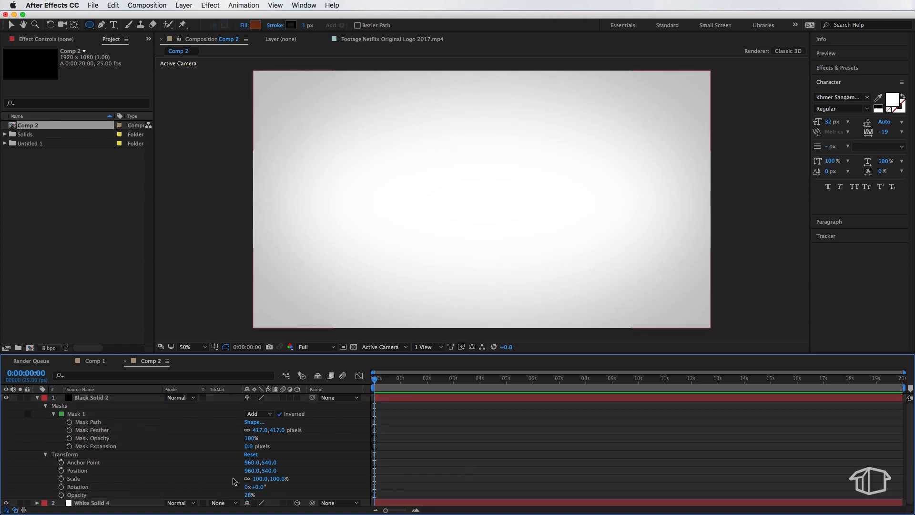
mouse_move(196, 448)
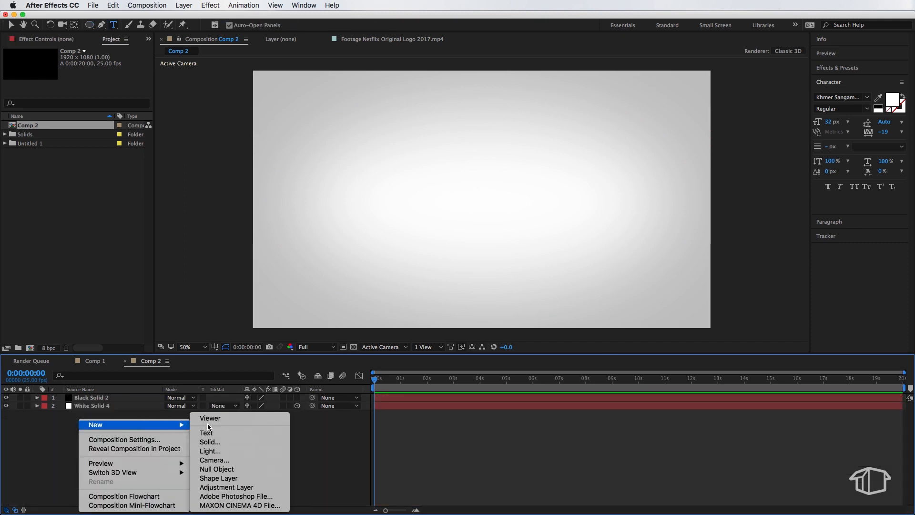
Step: Add a centred red NETFLIX text layer in Bebas Neue over the grey background
left_click(206, 433)
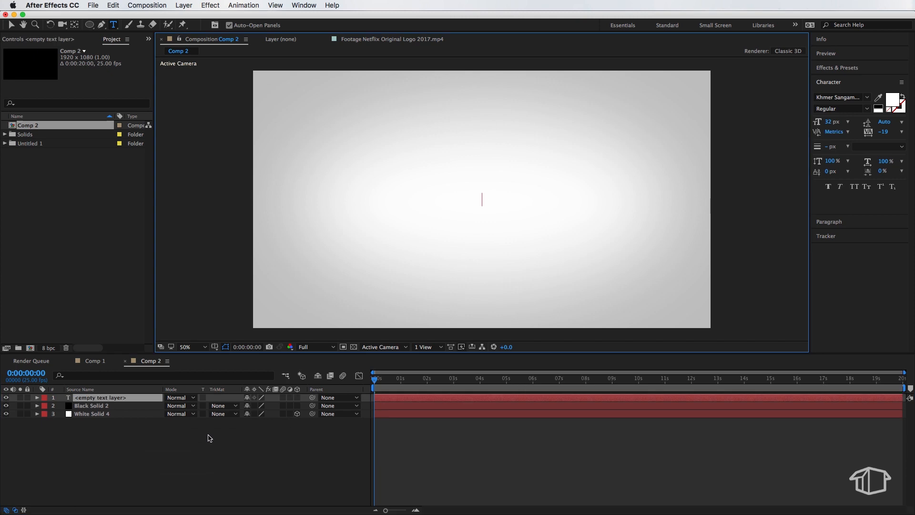
type("NETFLIX")
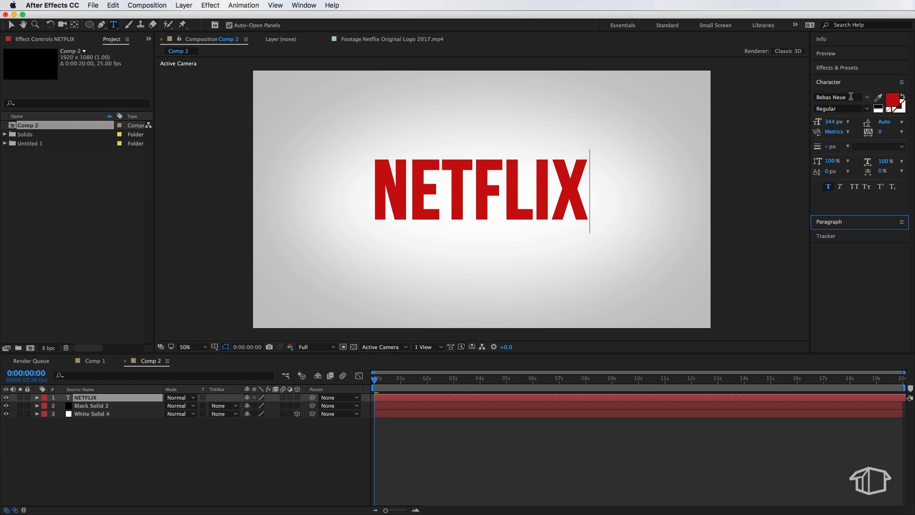
mouse_move(830, 193)
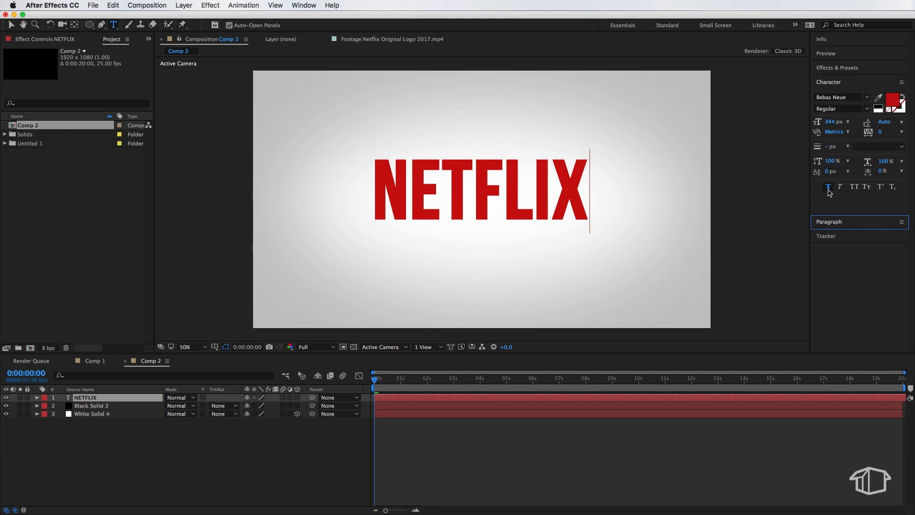
mouse_move(889, 116)
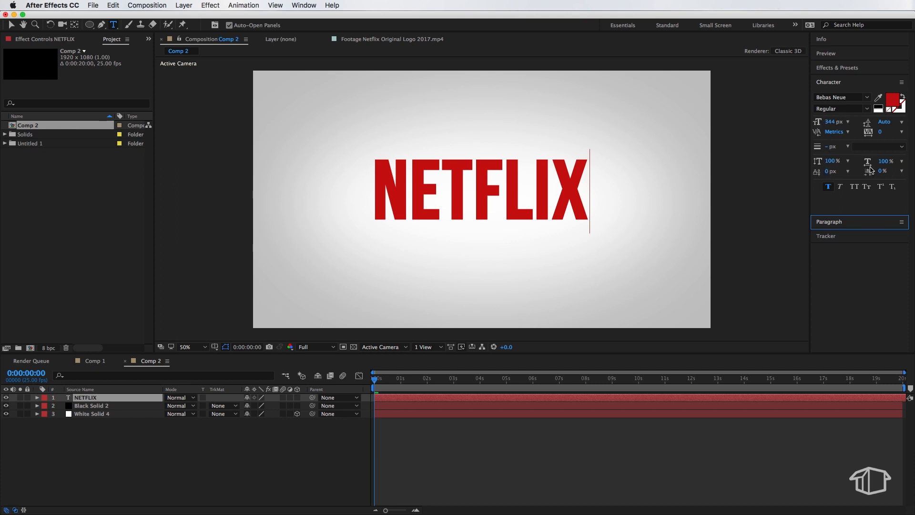
left_click(85, 397)
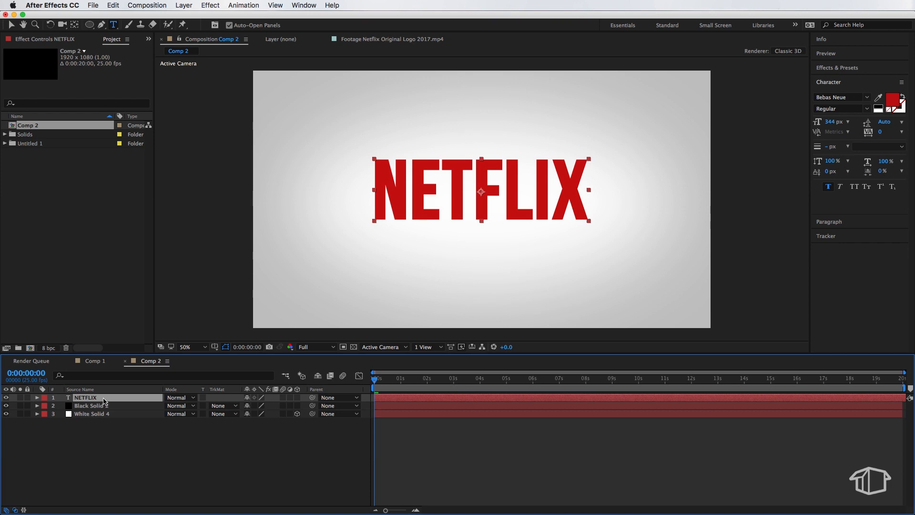
Step: Duplicate the NETFLIX text layer and recolour the copy white
left_click(112, 5)
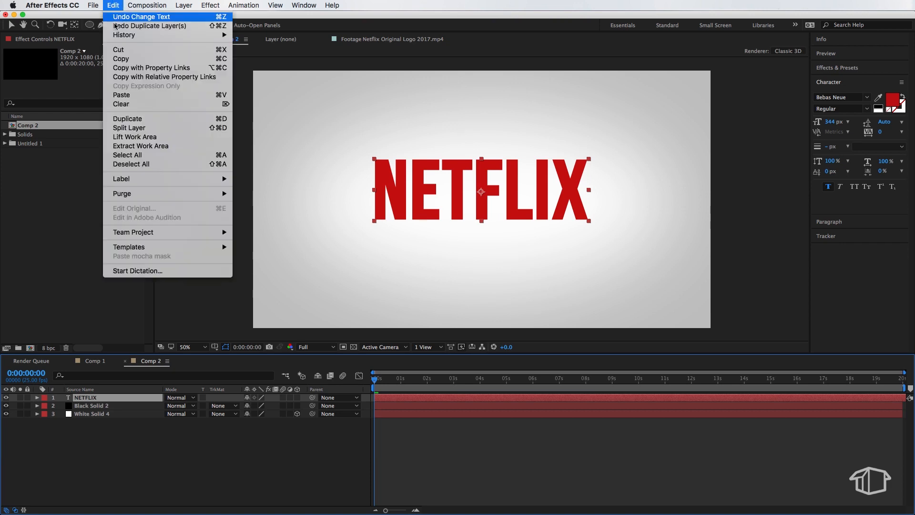
left_click(127, 118)
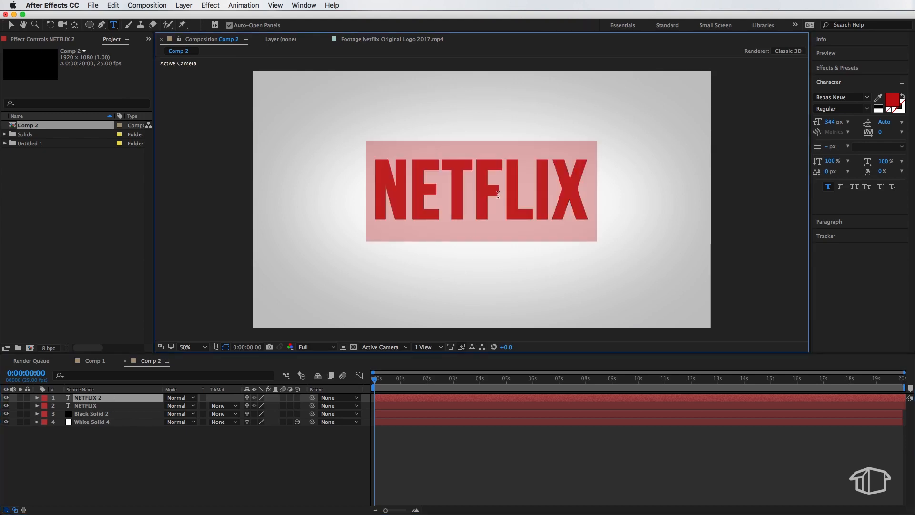
left_click(900, 97)
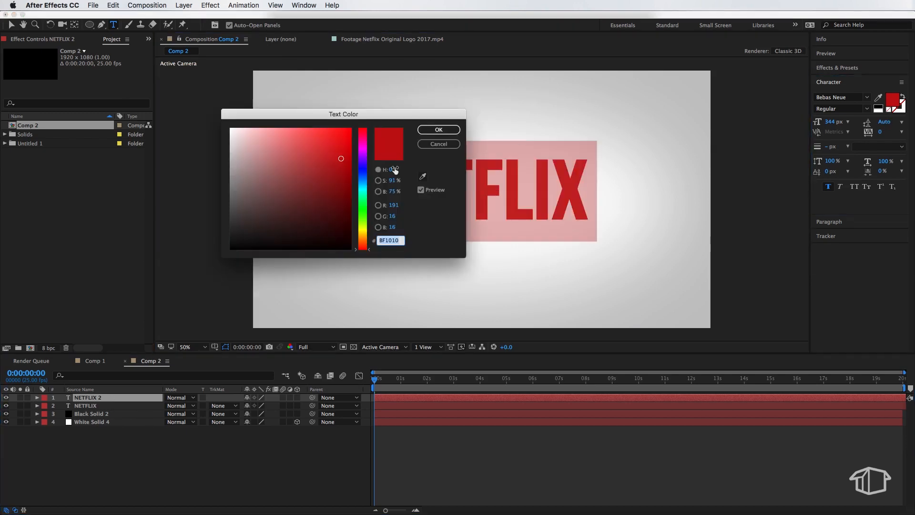
left_click(438, 128)
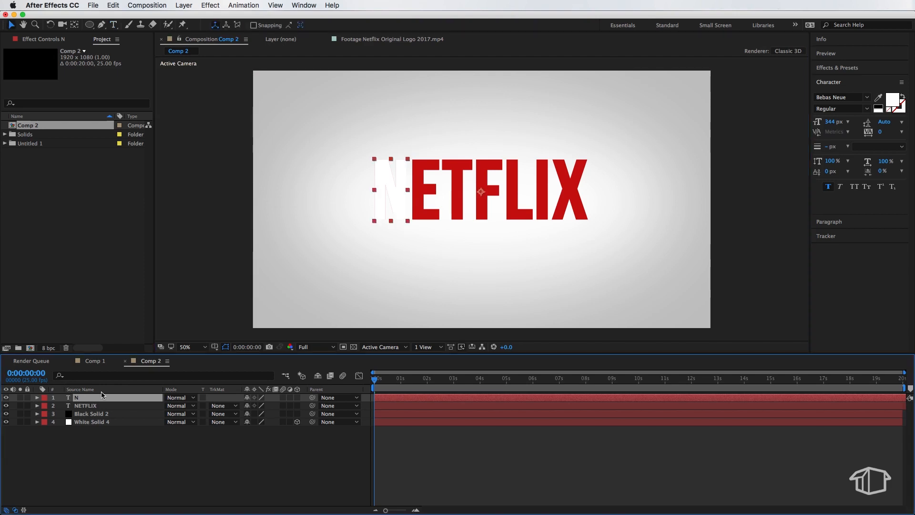
Step: Duplicate the single-letter N layer to build one white layer per letter
left_click(113, 6)
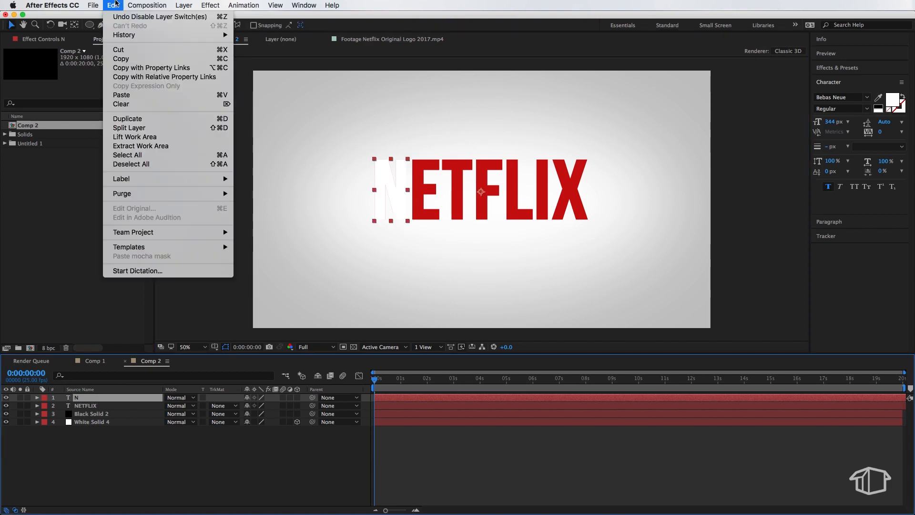
mouse_move(127, 119)
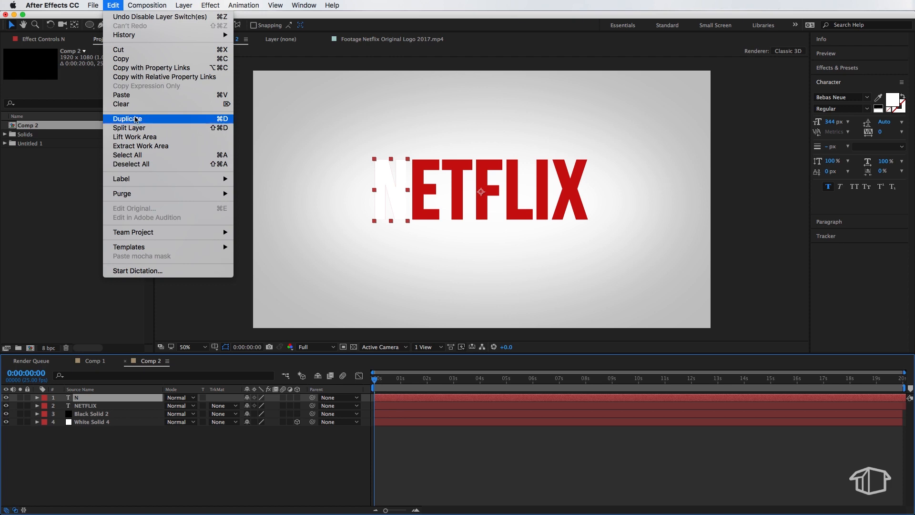
left_click(127, 118)
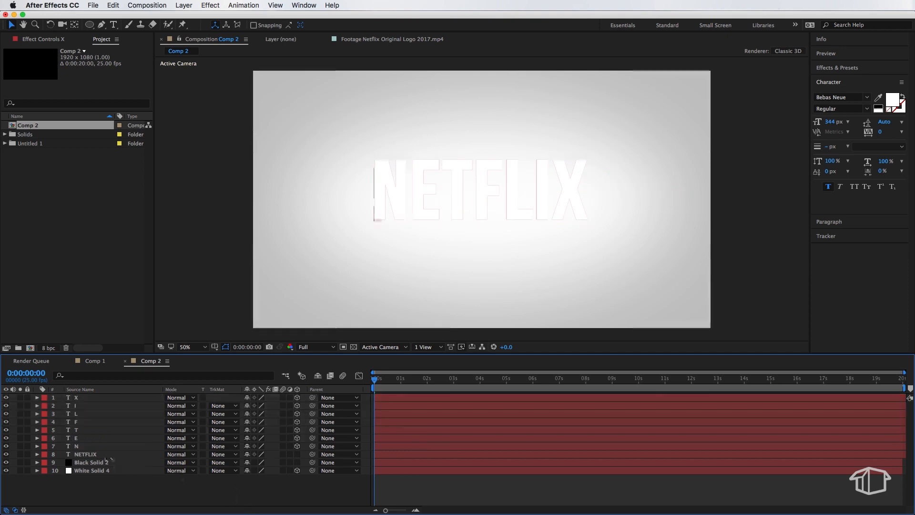
Step: Add Position keyframes on the N layer pushing it to Z -100 and back over one second
left_click(77, 446)
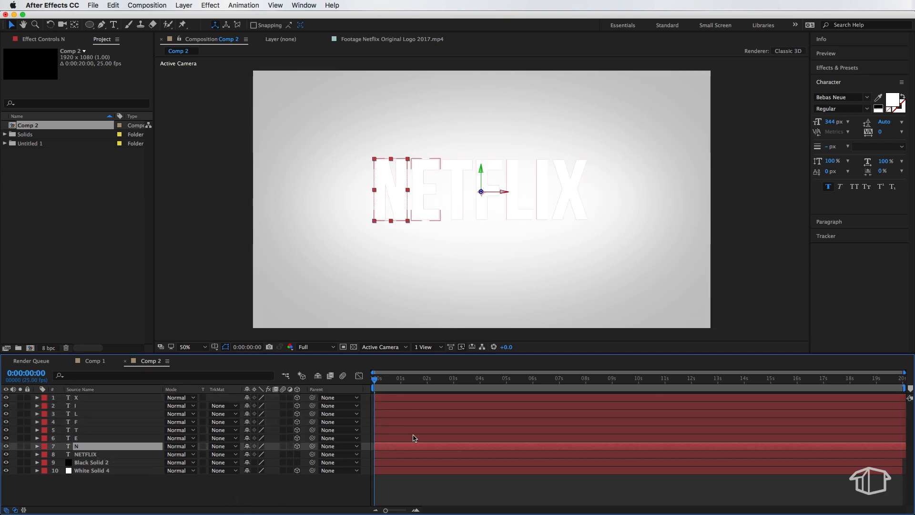
key("p")
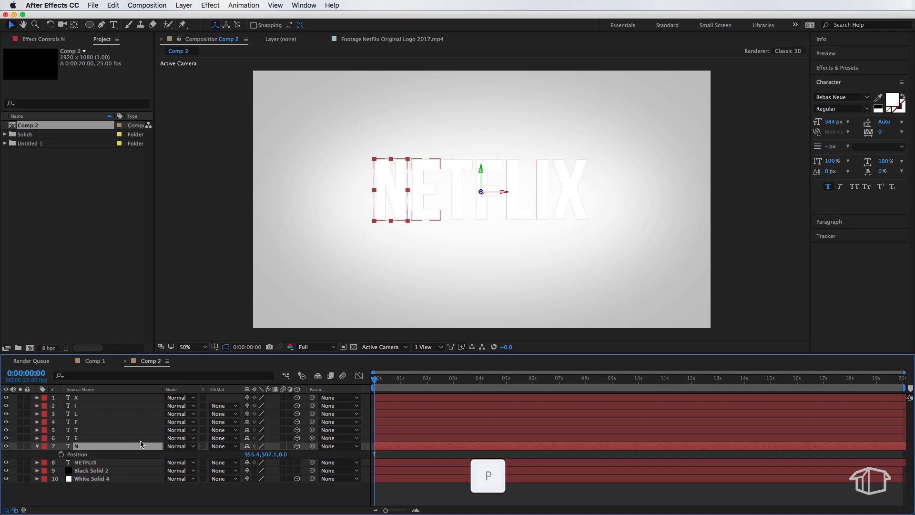
mouse_move(61, 456)
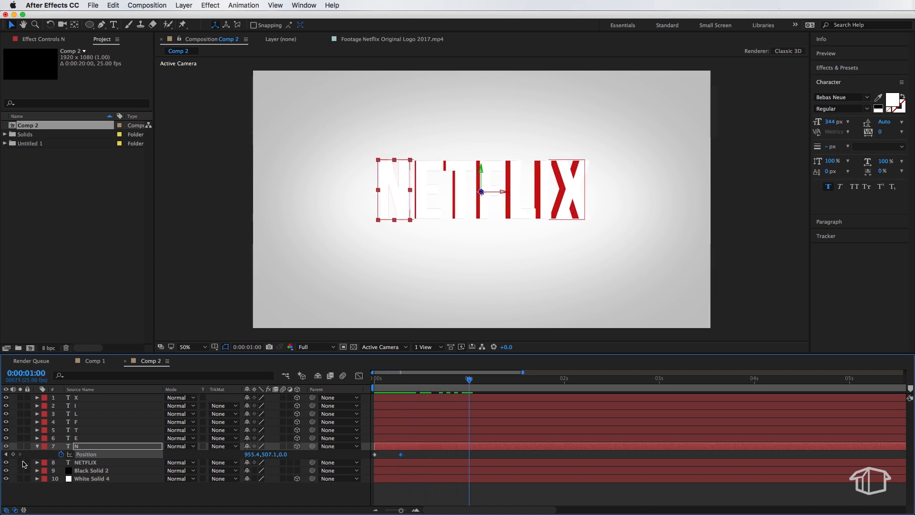
left_click(374, 372)
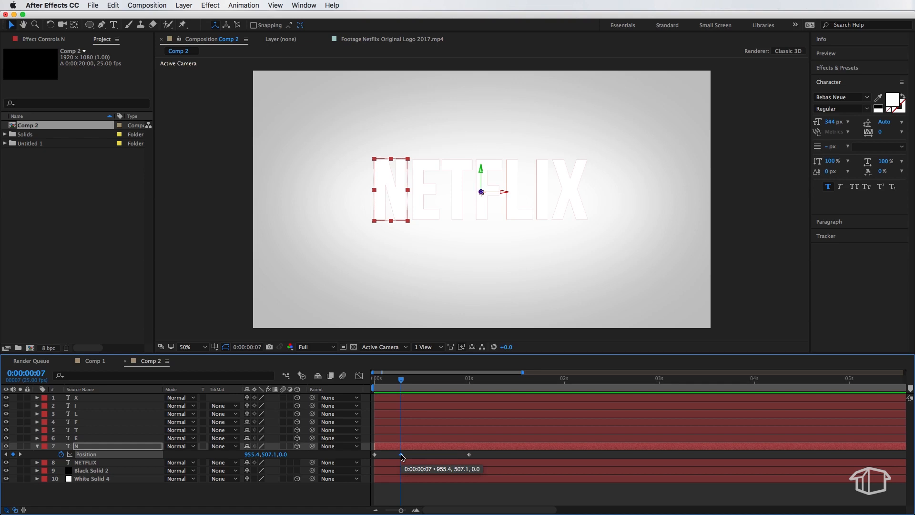
mouse_move(283, 457)
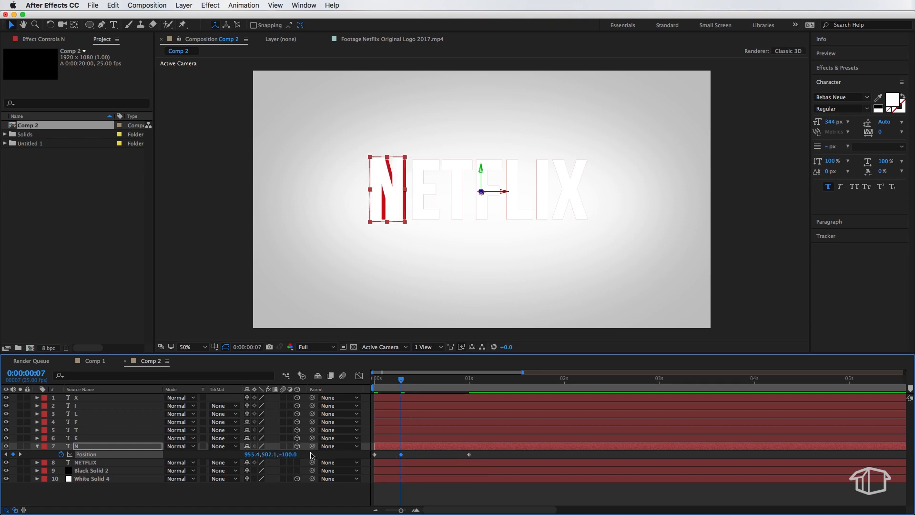
Step: Apply Easy Ease to the N letter's position keyframes
right_click(401, 454)
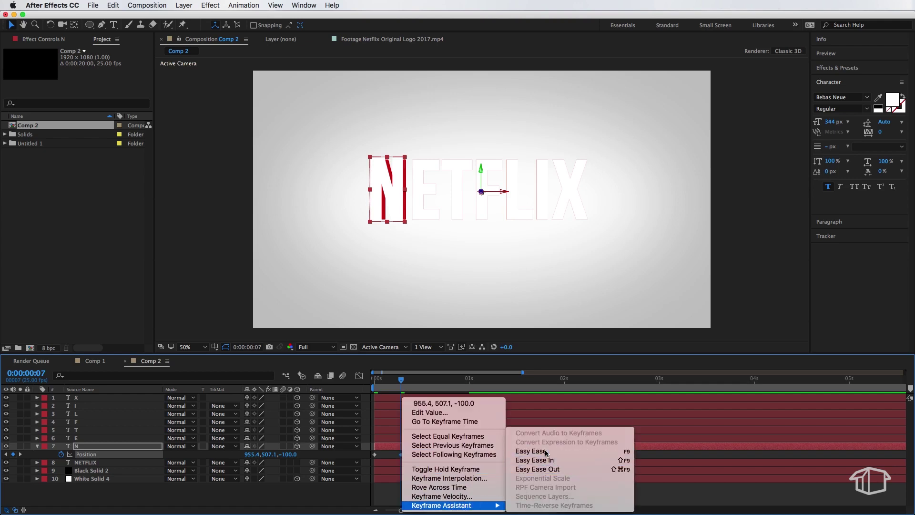
left_click(530, 451)
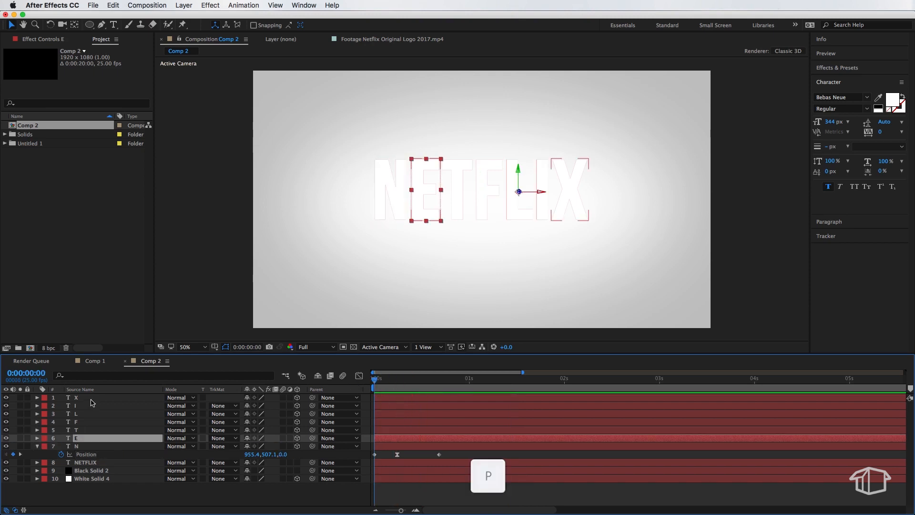
Step: Give the remaining letter layers matching depth-push Position keyframes with Easy Ease
key("p")
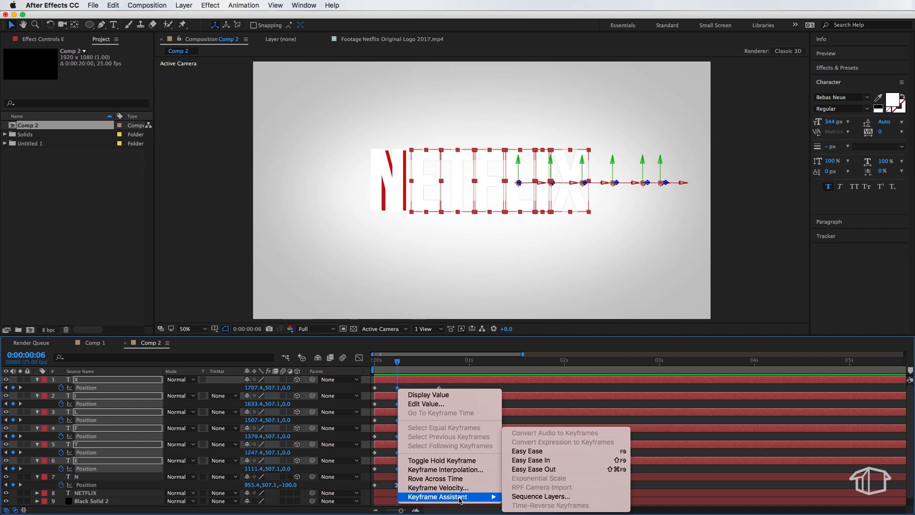
left_click(526, 451)
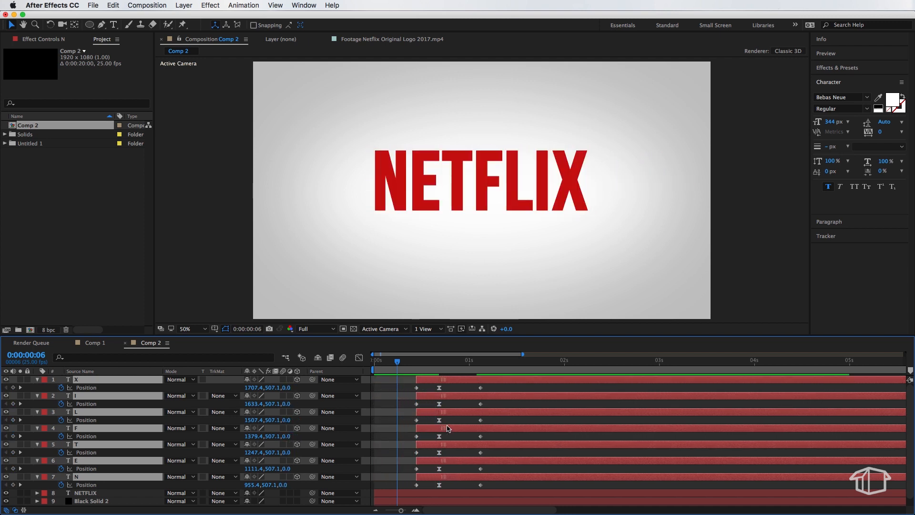
Step: Offset the X, L and other letters' keyframes so their fly-ins start at different times
left_click(439, 354)
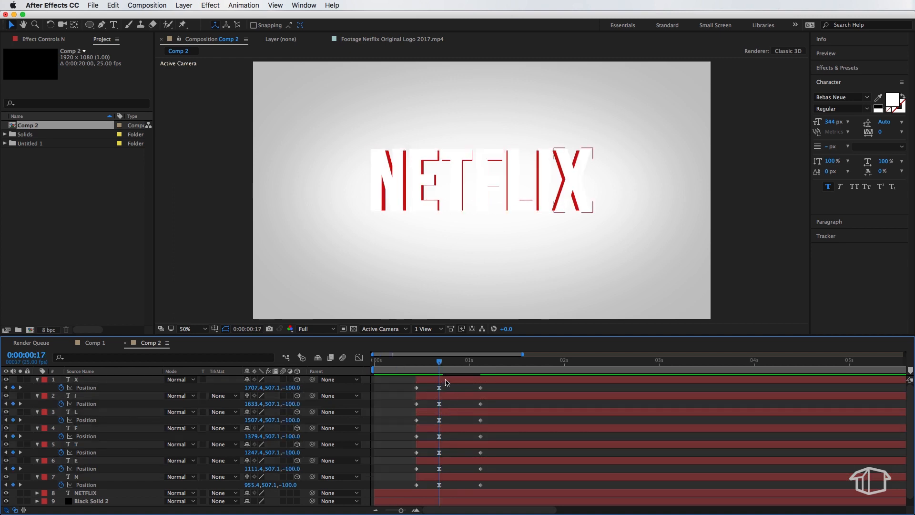
left_click(88, 379)
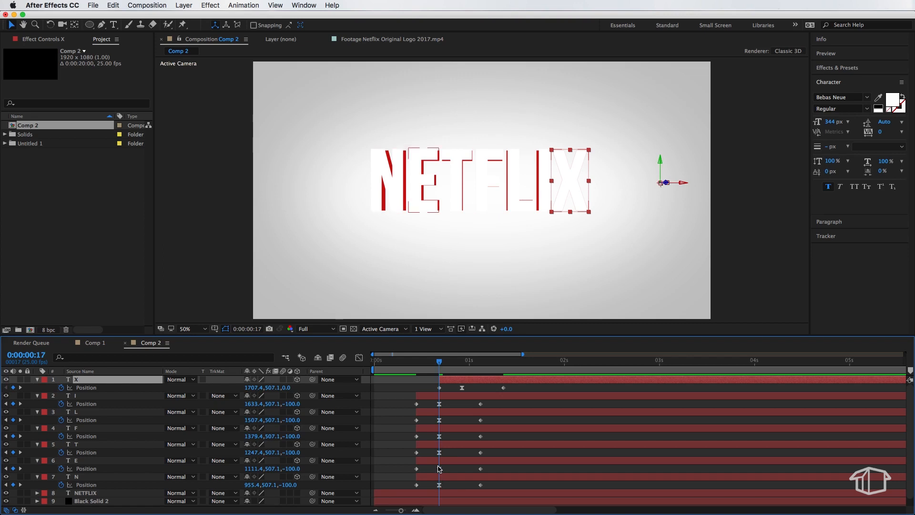
left_click(117, 394)
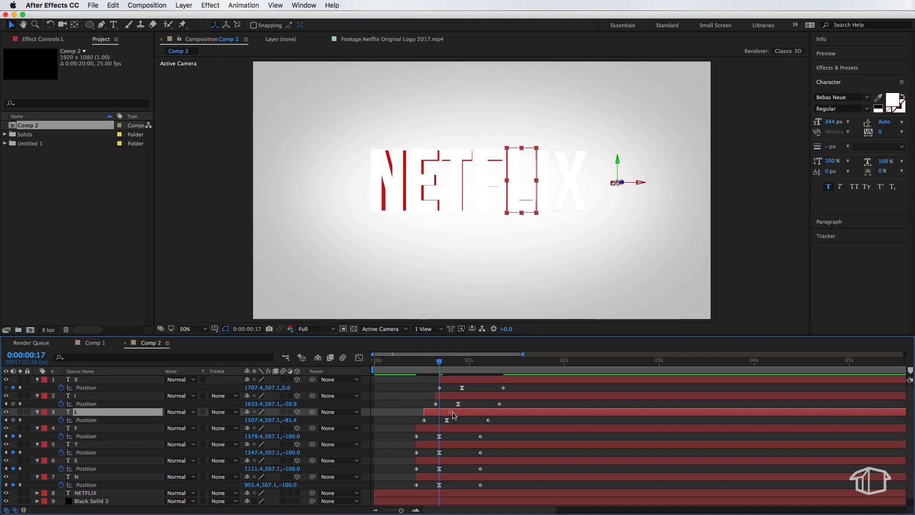
left_click(76, 427)
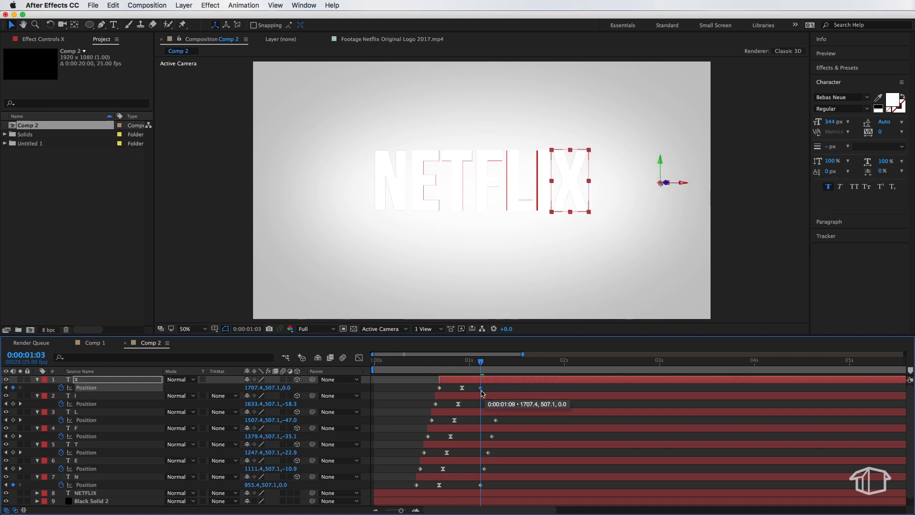
Step: Snap the X and T letters' final keyframes to 0:00:01:03
left_click(87, 403)
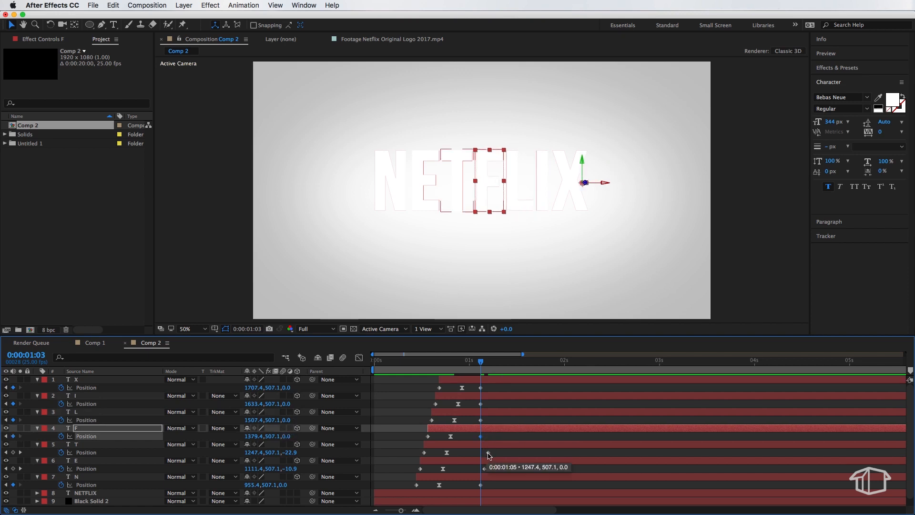
left_click(85, 459)
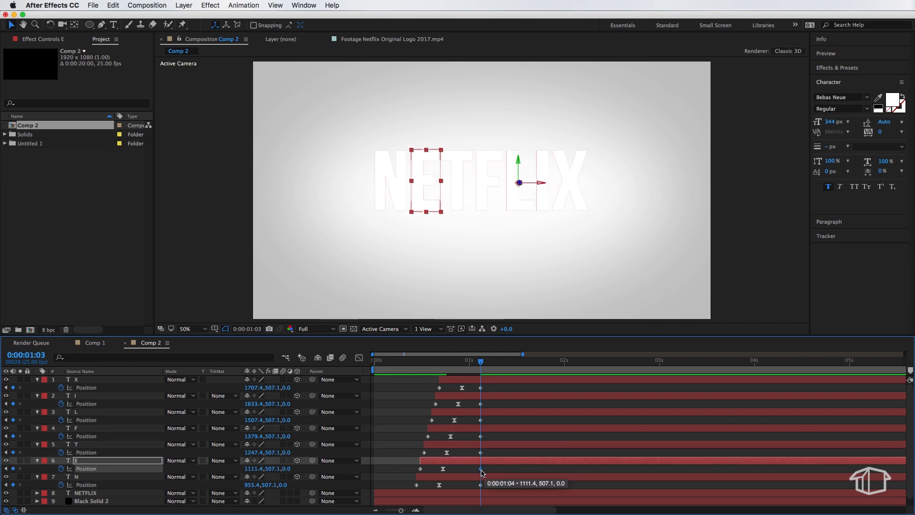
Step: Align the E letter's last keyframe to 1:03, then split all letter layers at 1:03
left_click(85, 492)
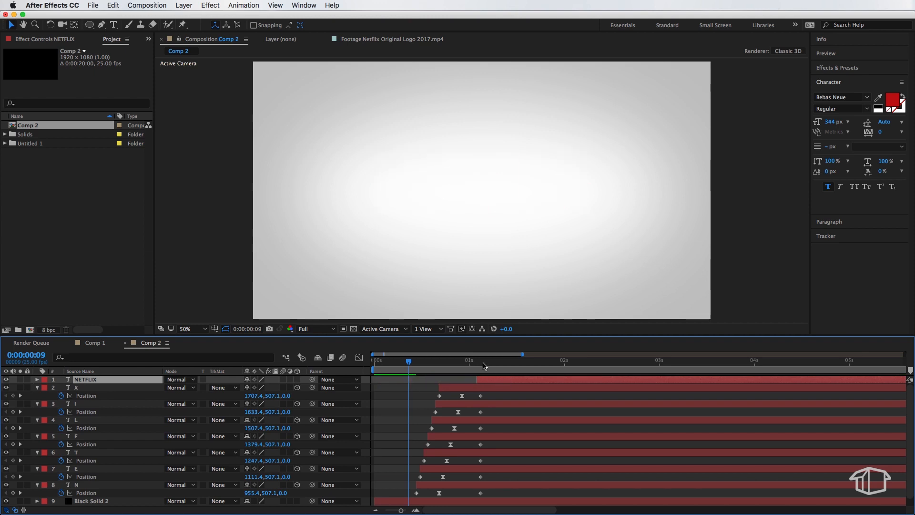
left_click(478, 360)
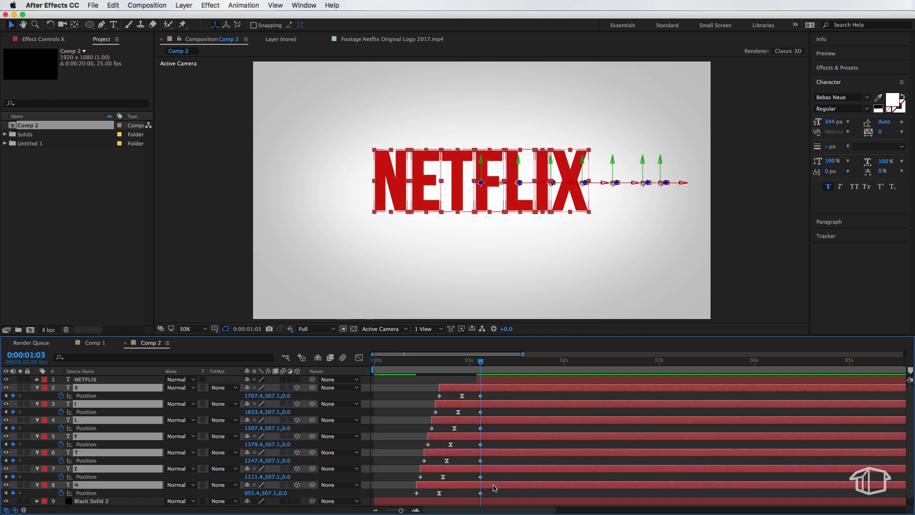
left_click(112, 6)
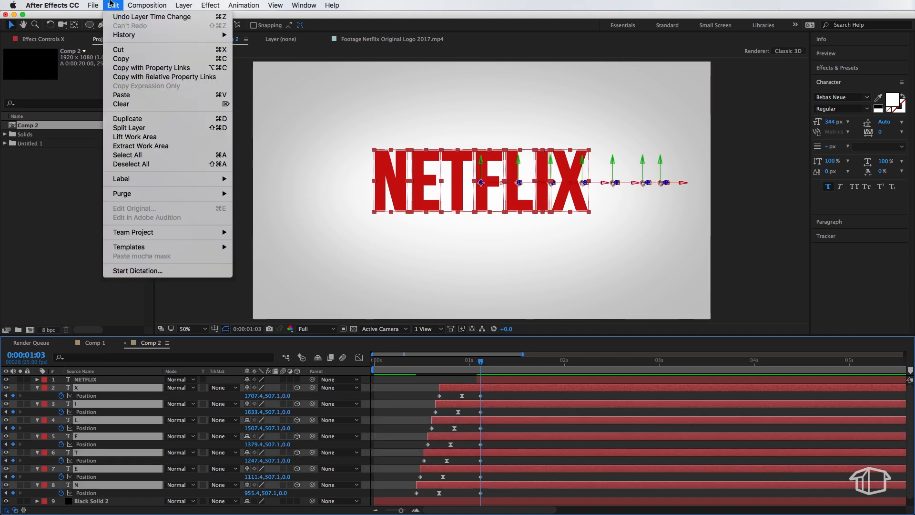
left_click(127, 118)
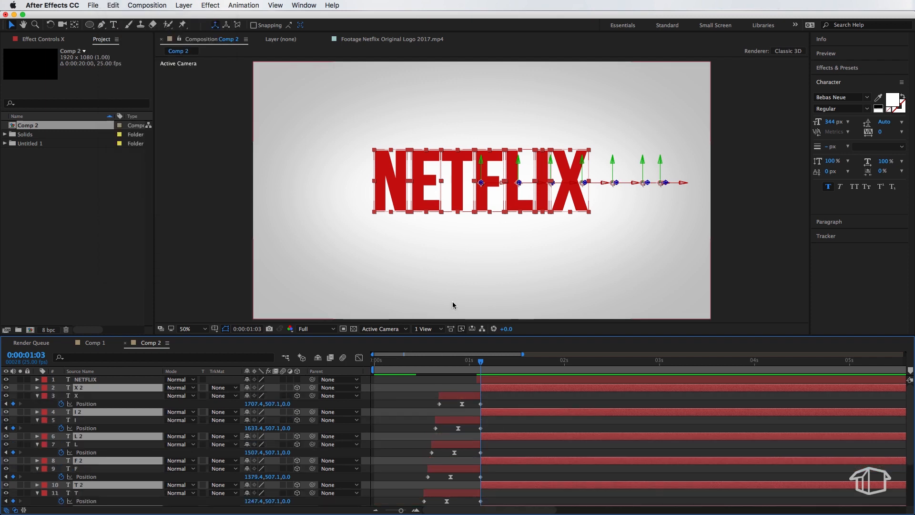
mouse_move(520, 406)
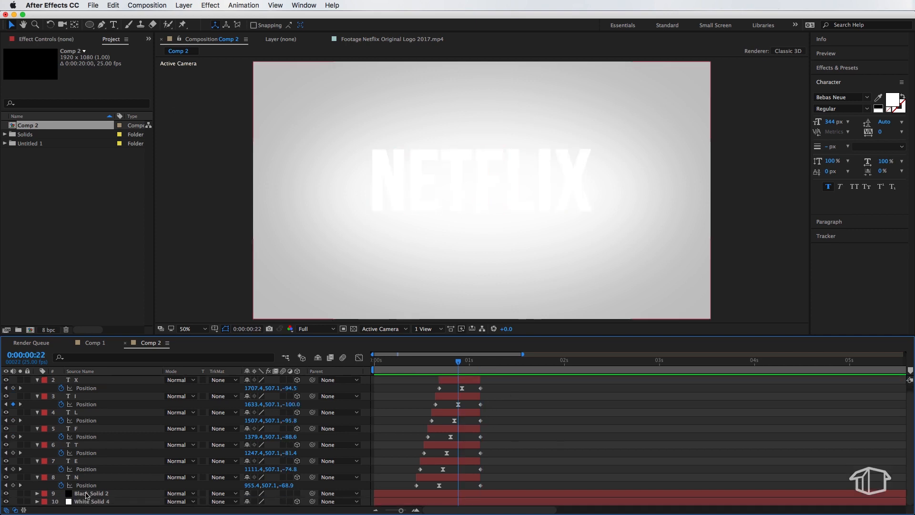
Step: Duplicate the white background solid and rename the copy 'Shadow'
left_click(92, 500)
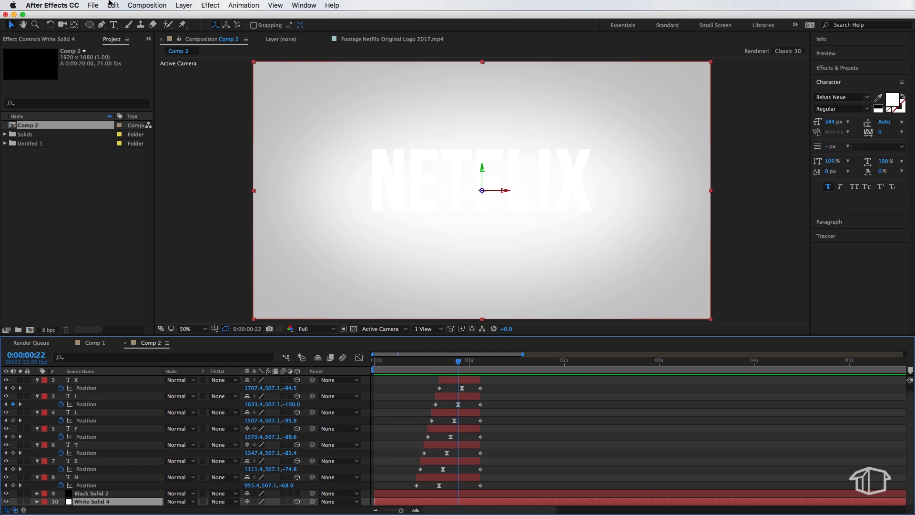
left_click(113, 6)
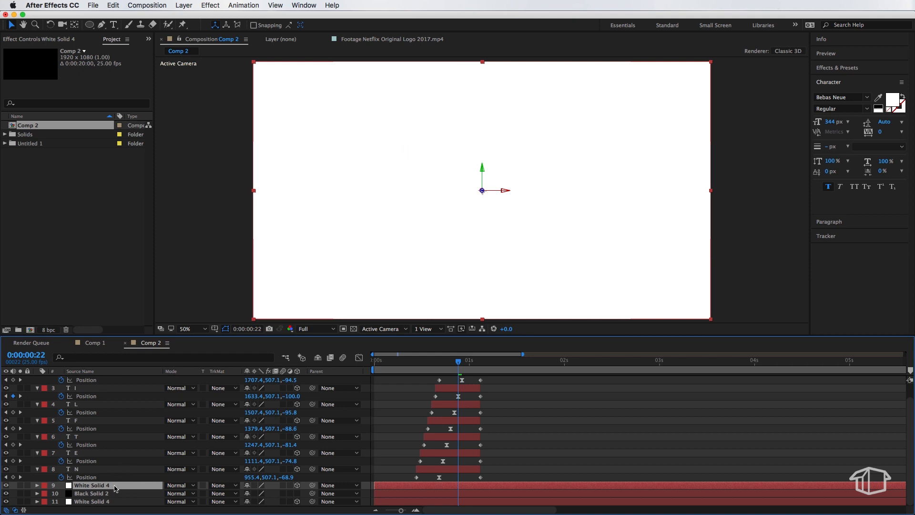
right_click(92, 485)
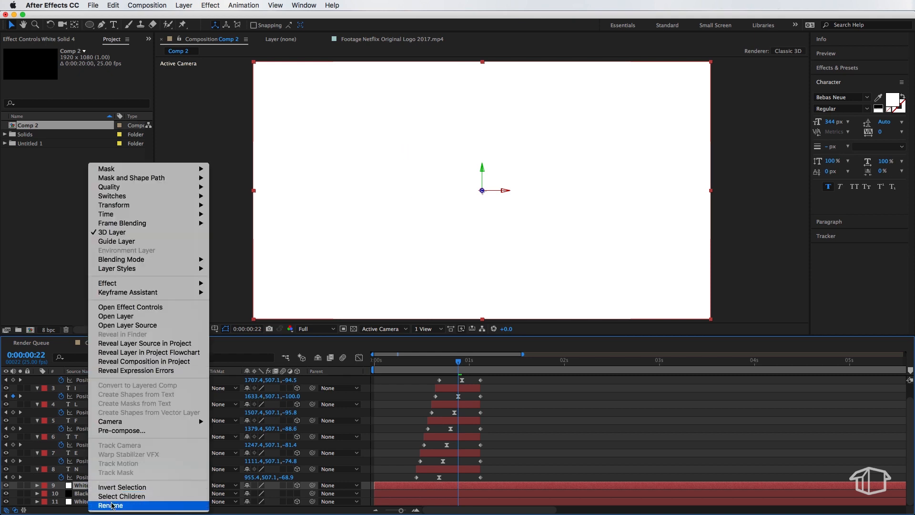
left_click(110, 505)
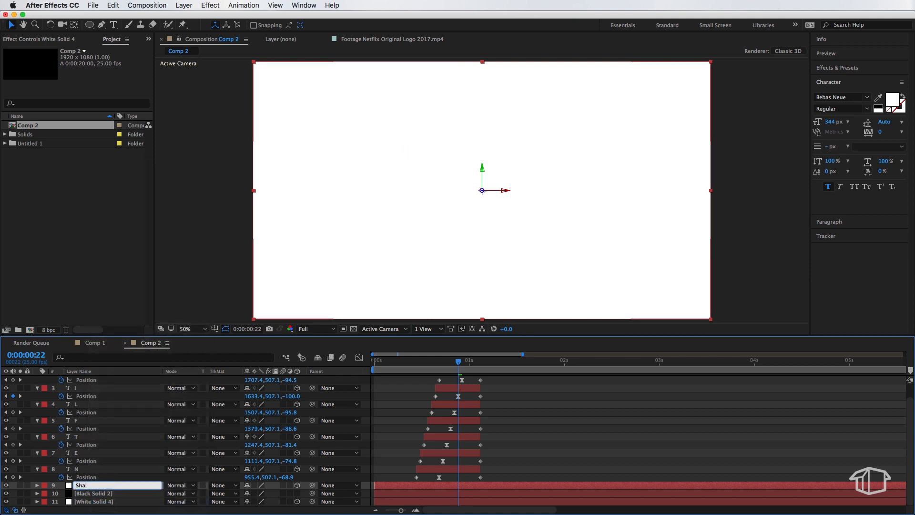
key("Return")
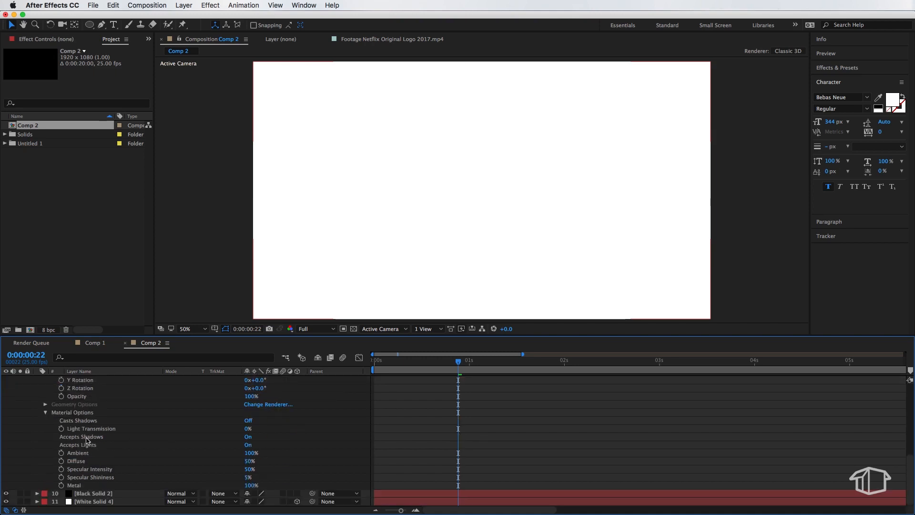
Step: Set the Shadow layer's Accepts Shadows to Only and lower its opacity
left_click(250, 437)
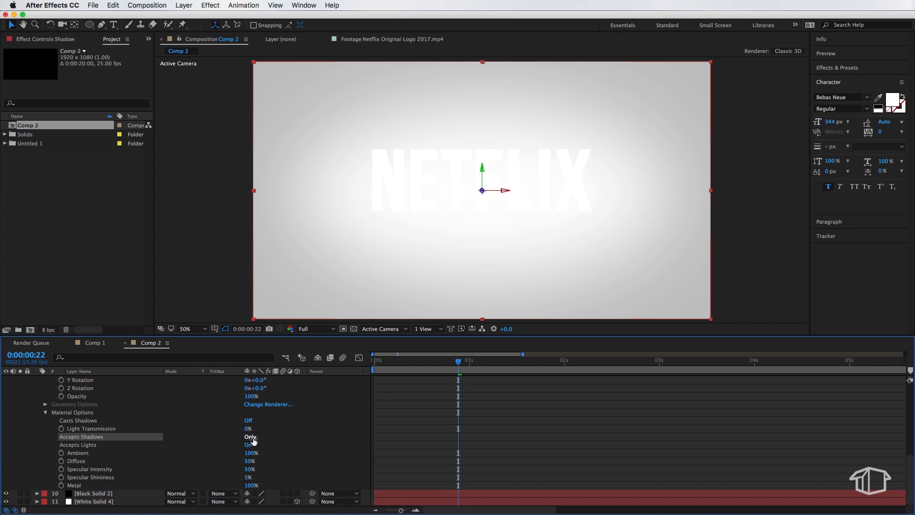
left_click(249, 444)
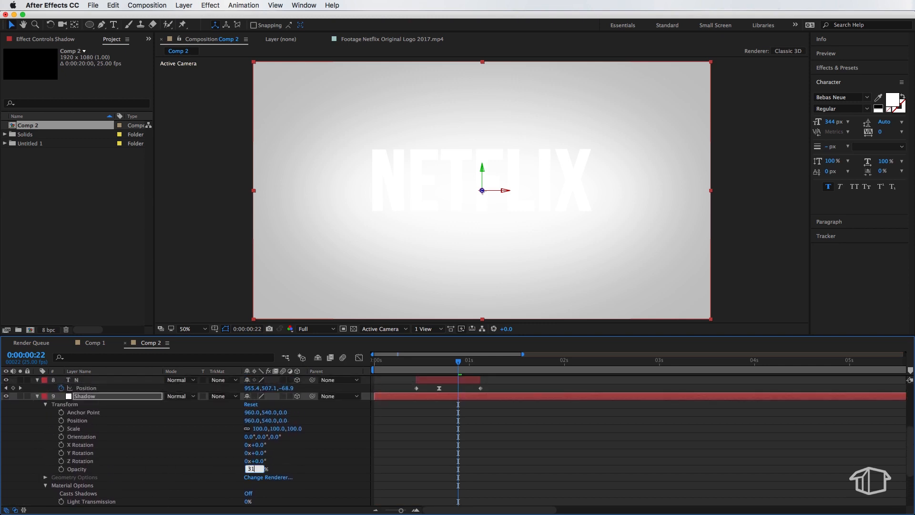
right_click(85, 387)
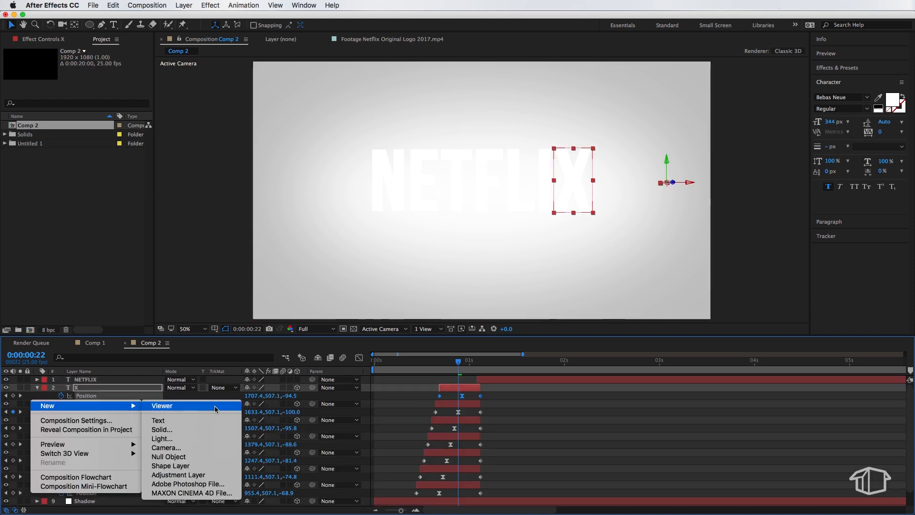
Step: Add a Spot light with Casts Shadows on, then aim its Point of Interest at the letters
left_click(162, 439)
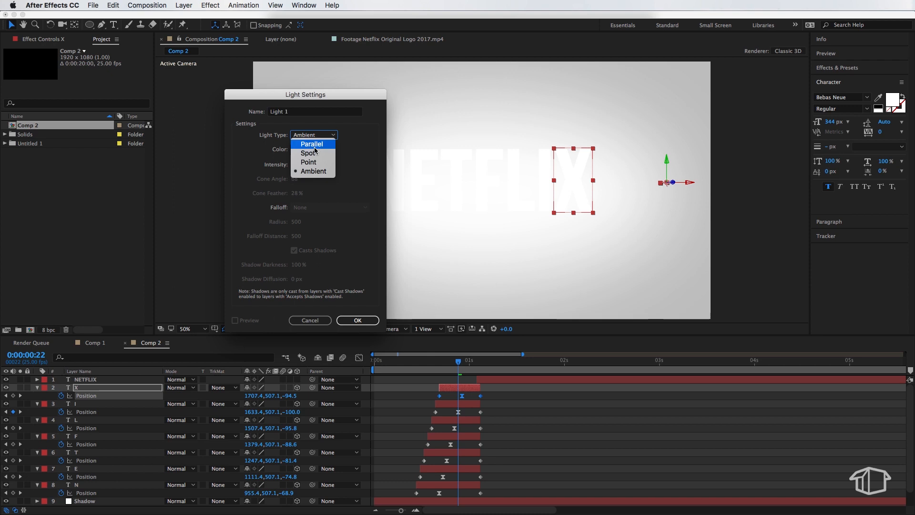
left_click(308, 152)
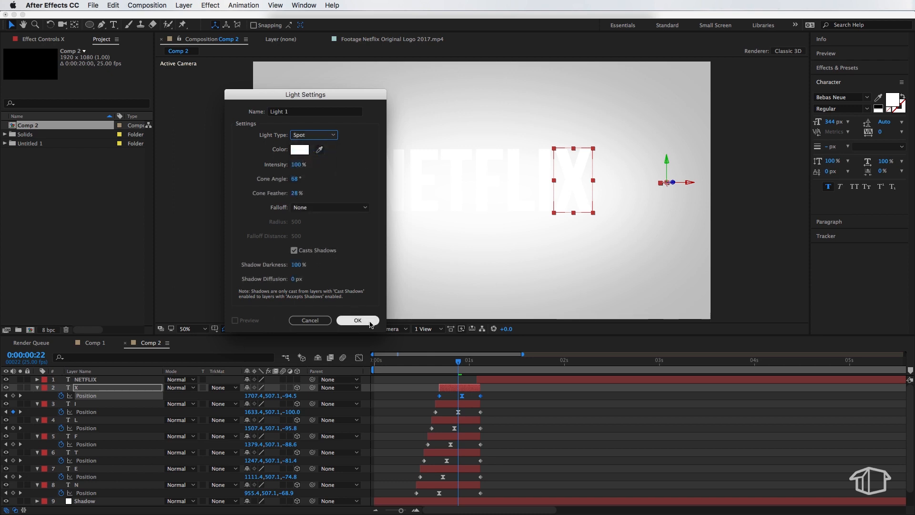
left_click(358, 320)
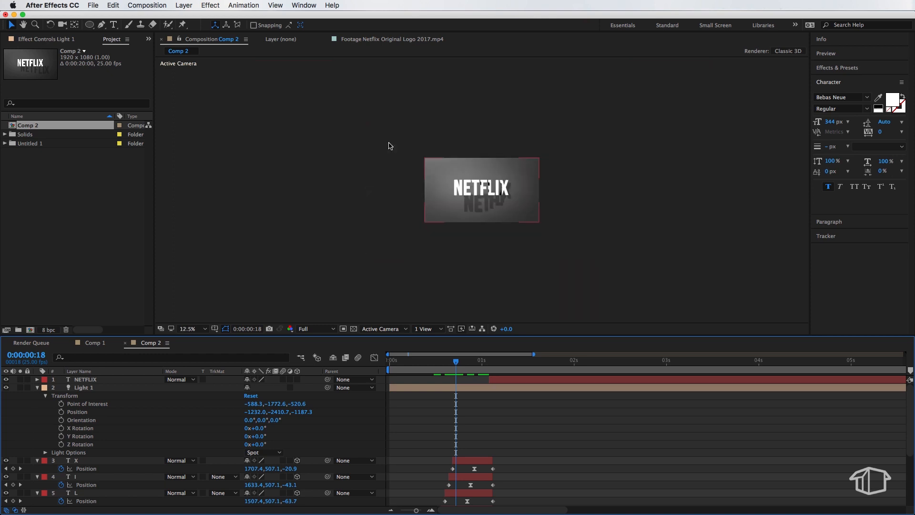
left_click(84, 387)
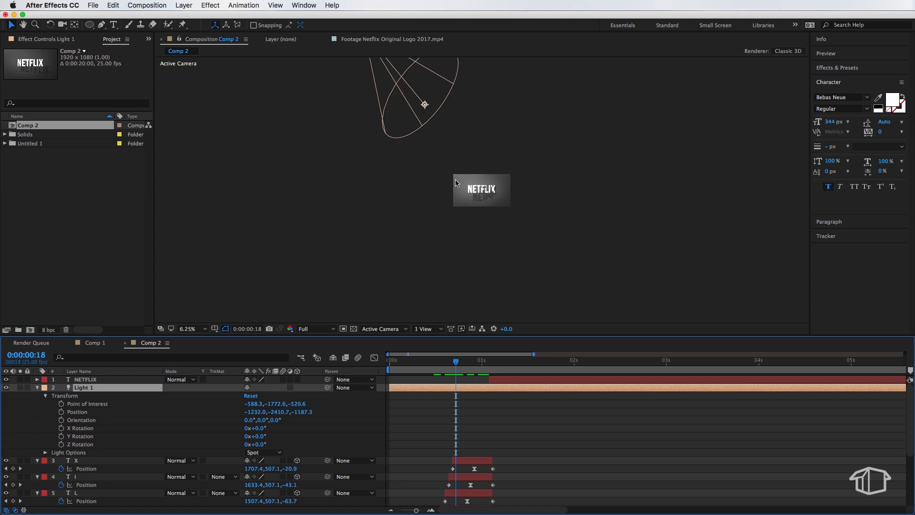
left_click(185, 328)
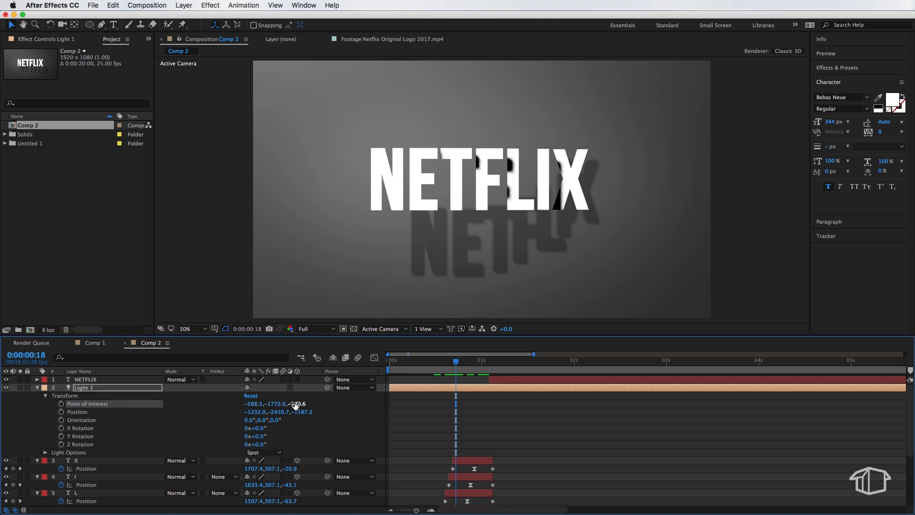
Step: Set Light 1 Intensity 243%, Cone Angle 96°, Cone Feather 0%, Shadow Darkness 200%, Diffusion 0
left_click(76, 411)
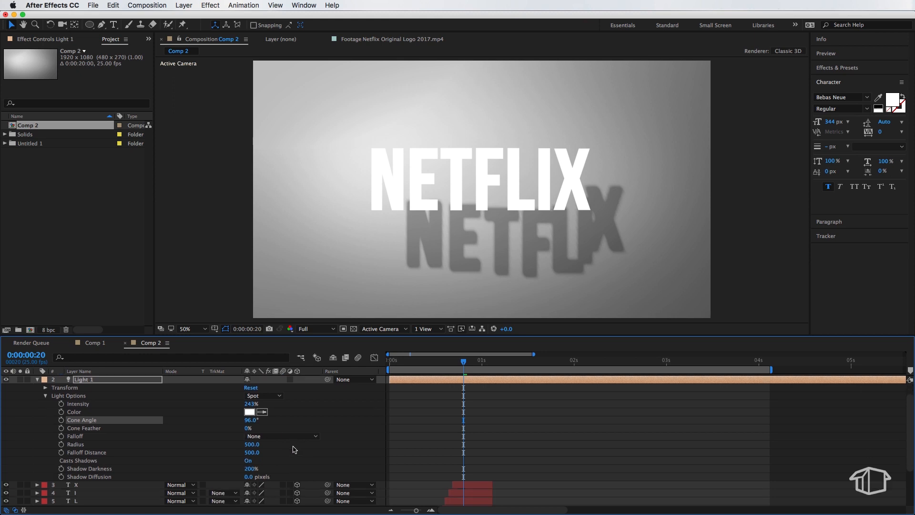
mouse_move(147, 464)
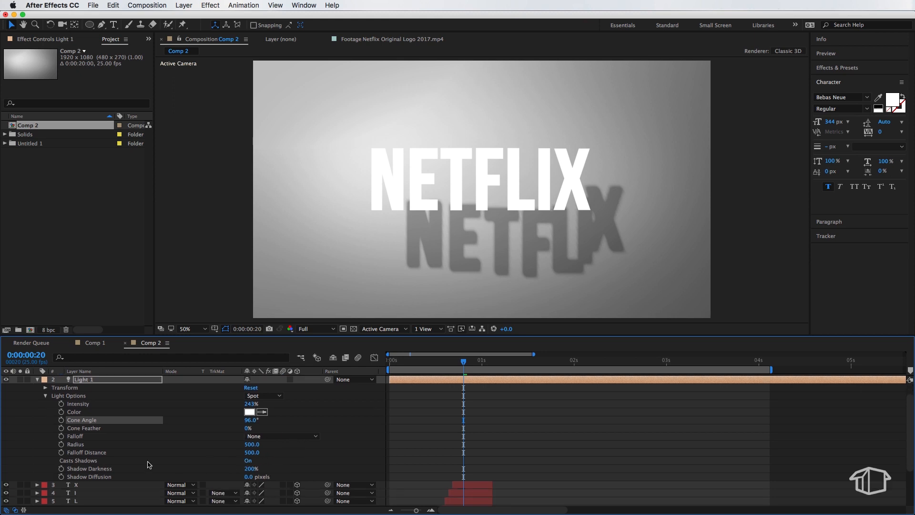
mouse_move(116, 465)
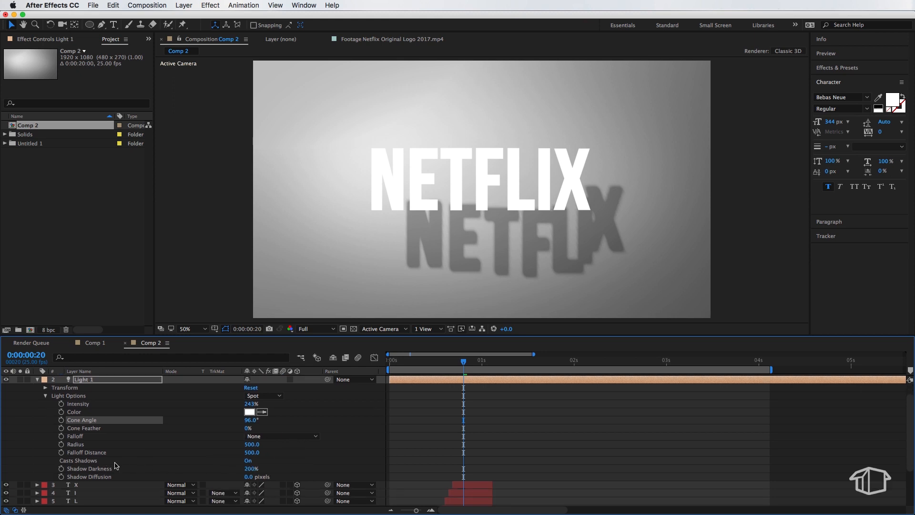
mouse_move(331, 458)
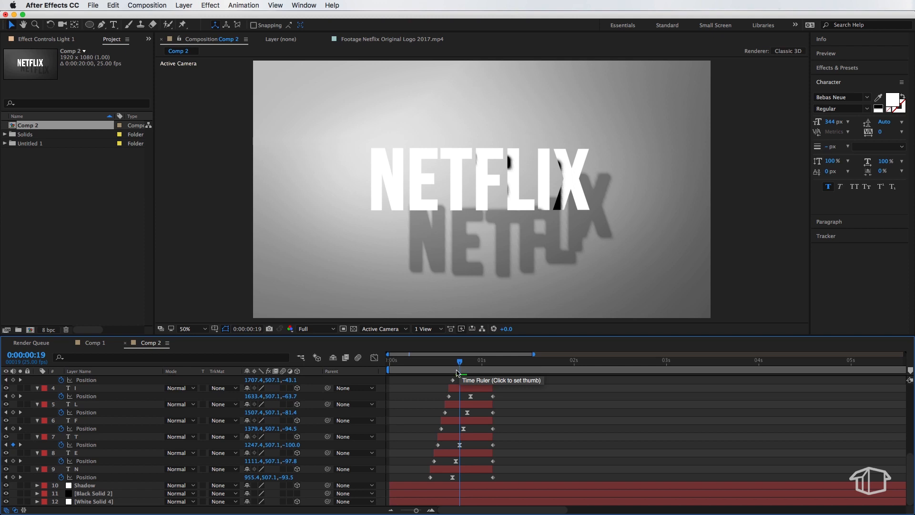
Step: In layer N's Material Options, set Casts Shadows On and Accepts Shadows Off
left_click(85, 469)
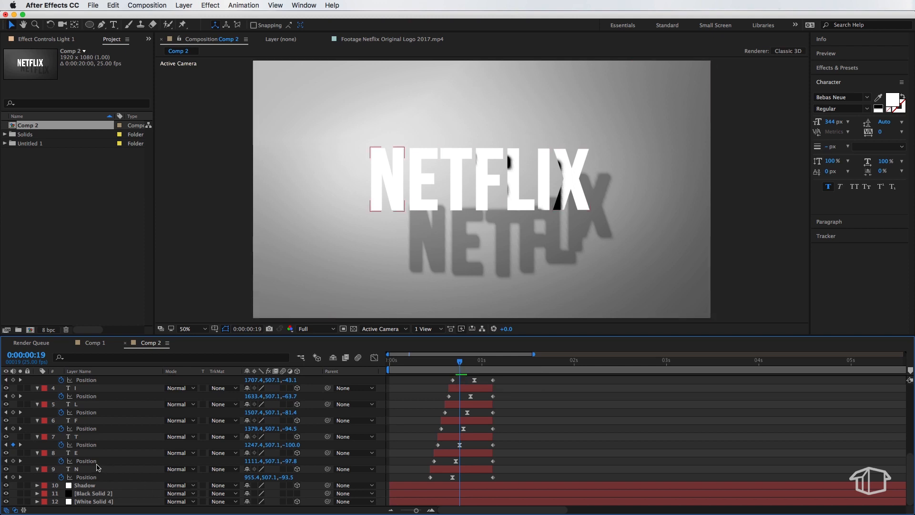
left_click(76, 469)
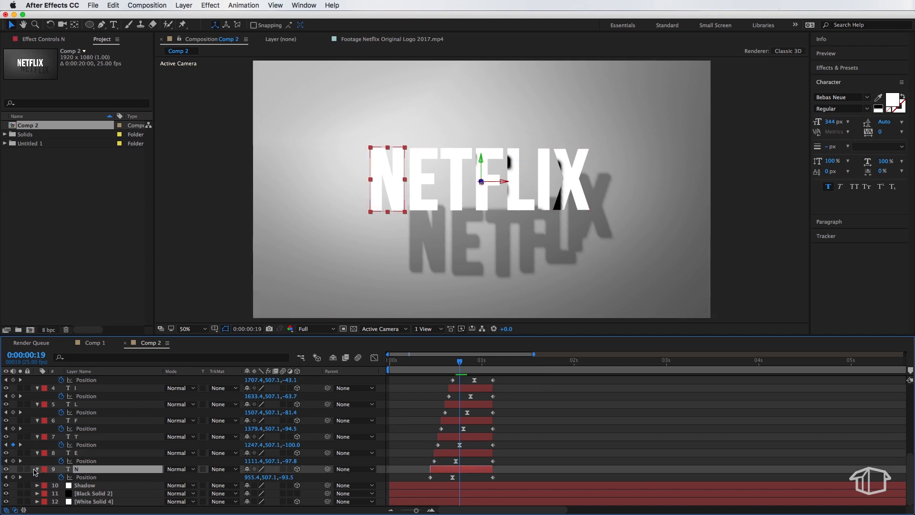
left_click(19, 469)
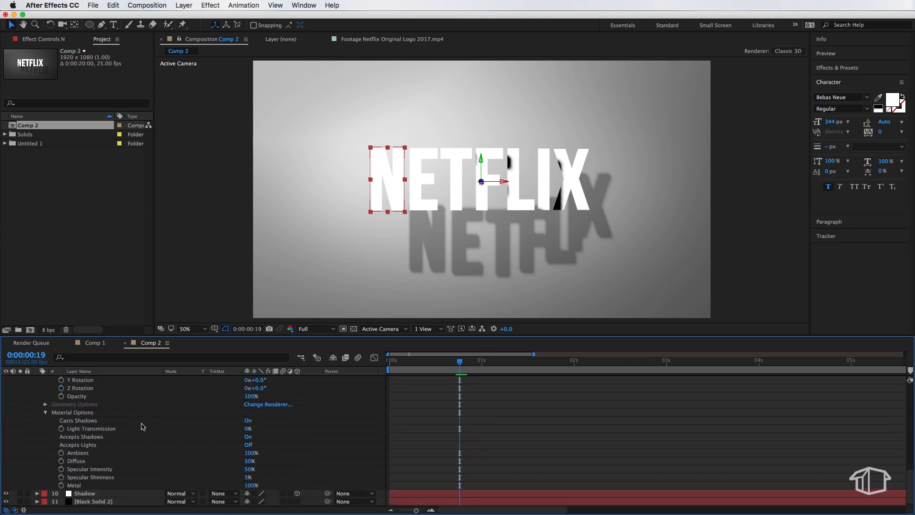
left_click(248, 420)
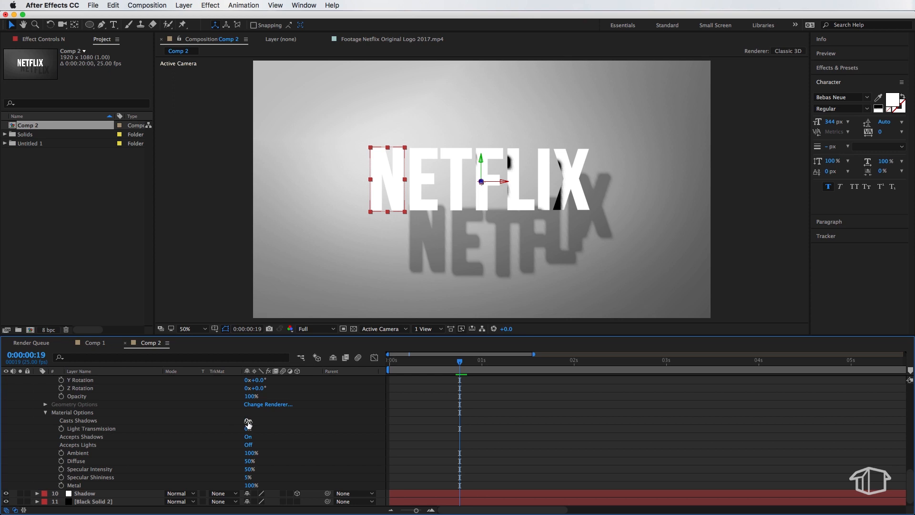
left_click(248, 420)
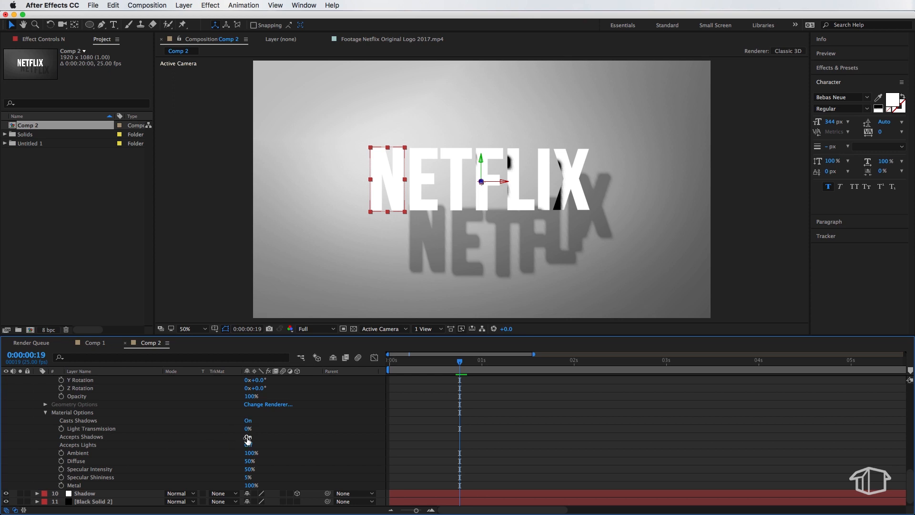
left_click(248, 437)
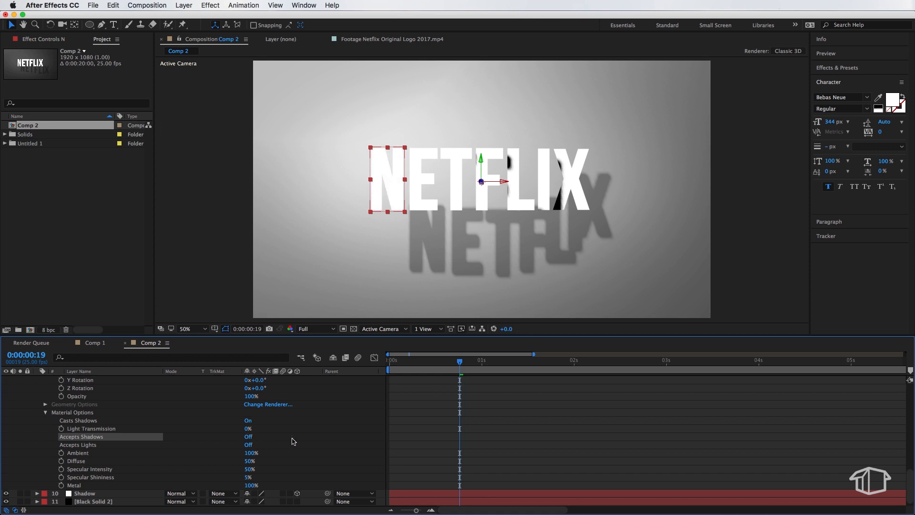
mouse_move(230, 440)
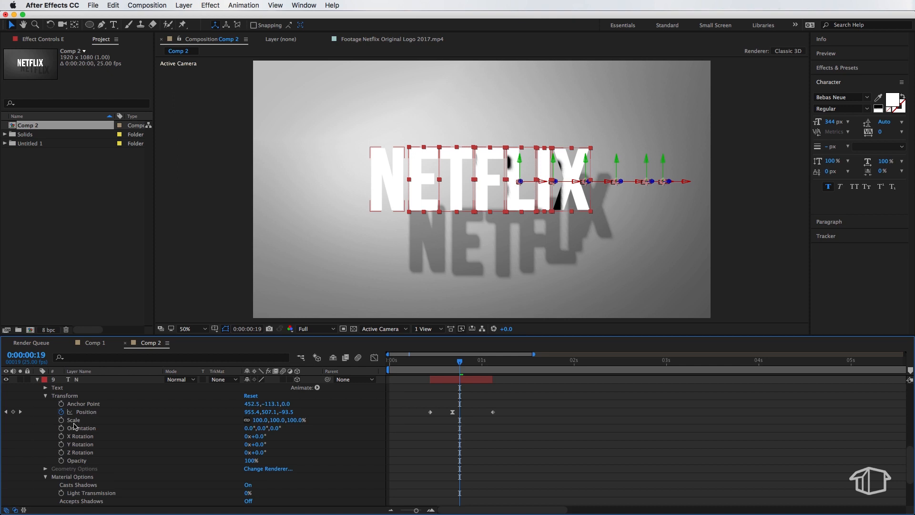
Step: Set the remaining letter layers to Casts Shadows On and Accepts Shadows Off
scroll("down", 3)
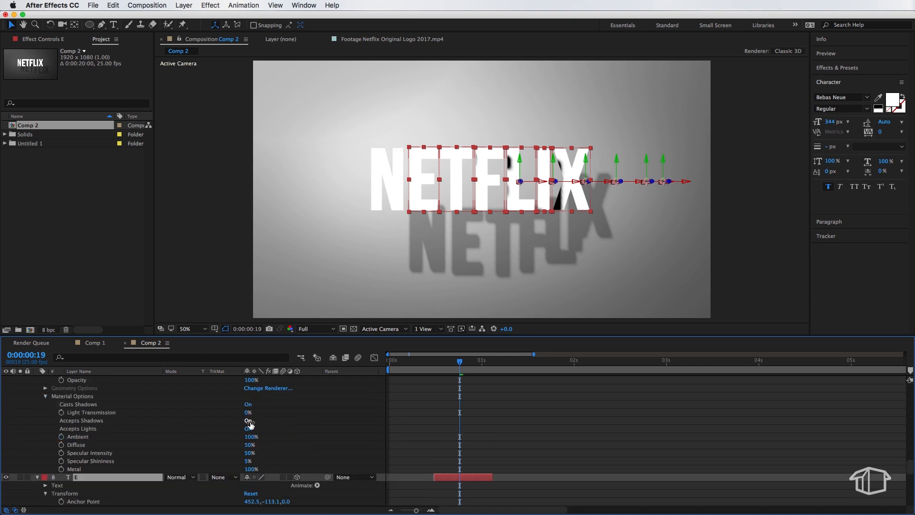
left_click(248, 428)
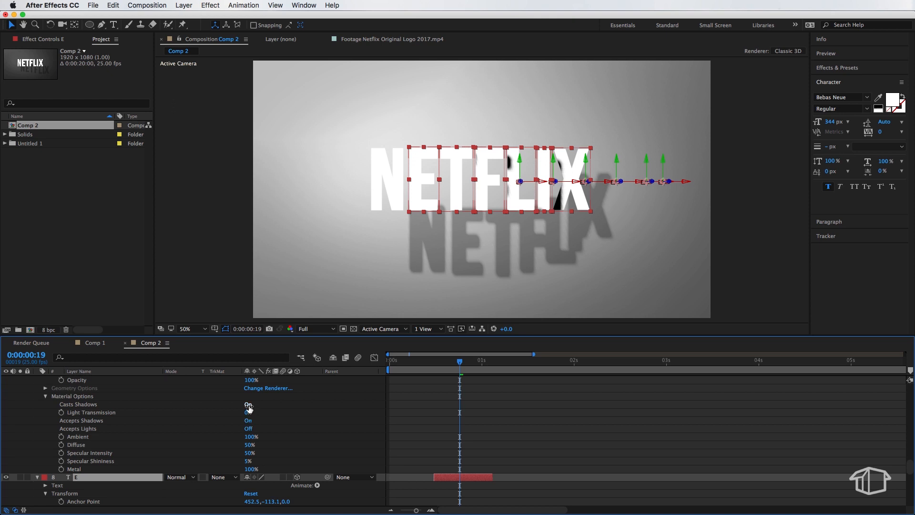
left_click(248, 420)
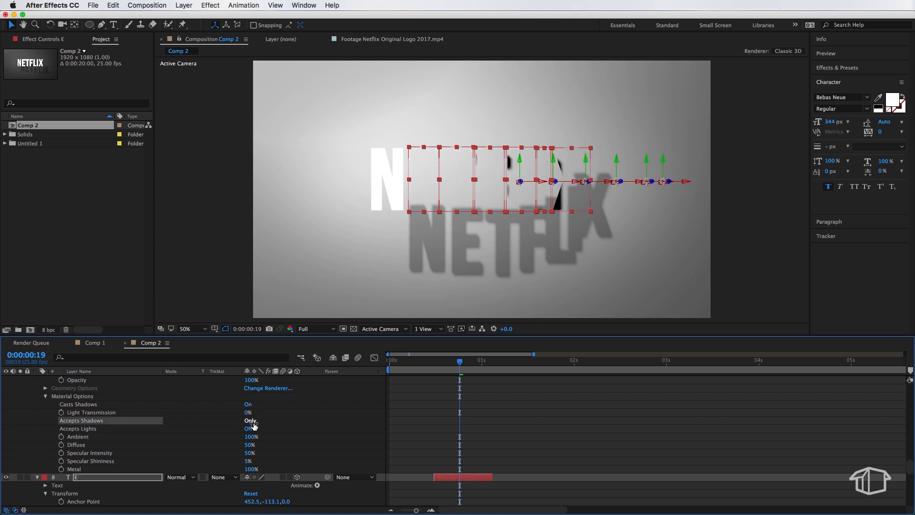
left_click(248, 420)
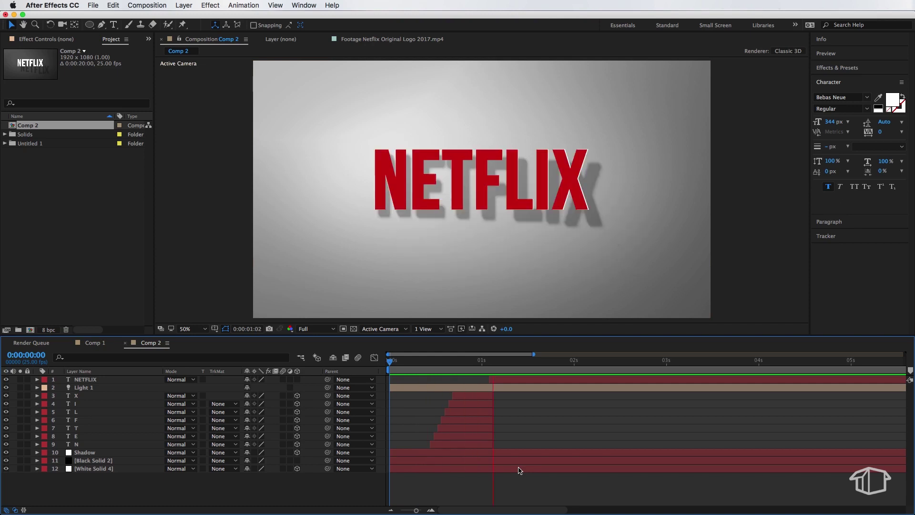
Step: Keyframe the NETFLIX layer's Scale from 100% at 1:02 to 93% at 4:00
left_click(676, 360)
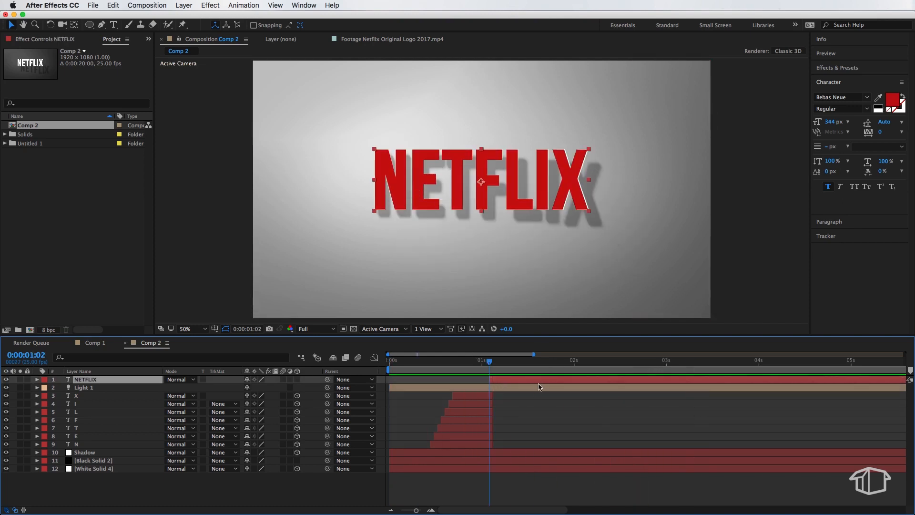
key("s")
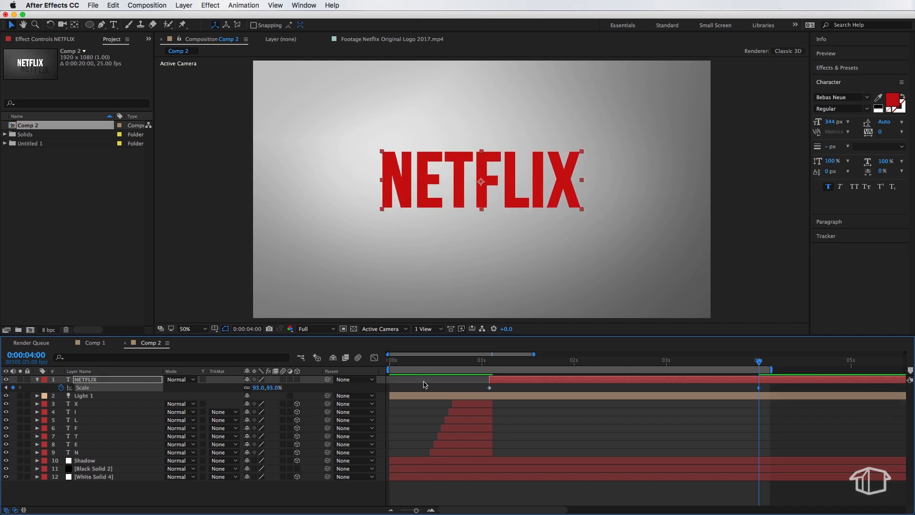
left_click(390, 370)
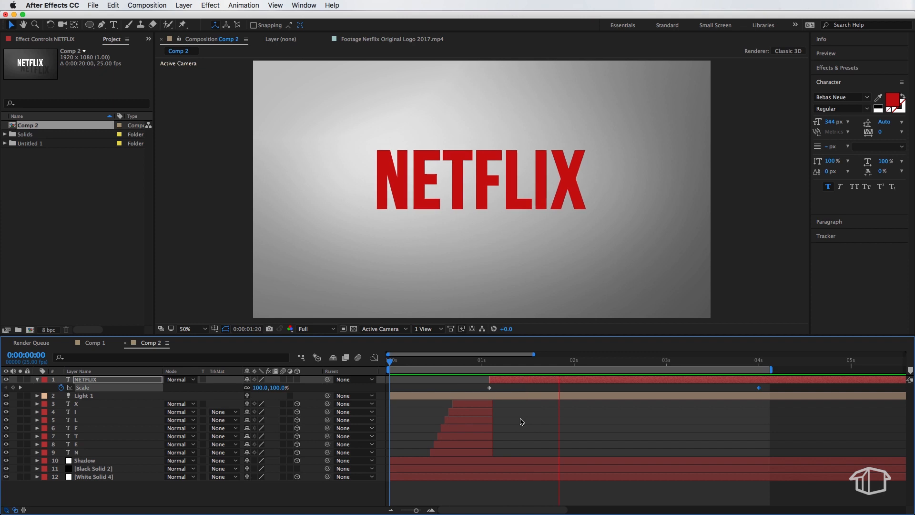
left_click(463, 360)
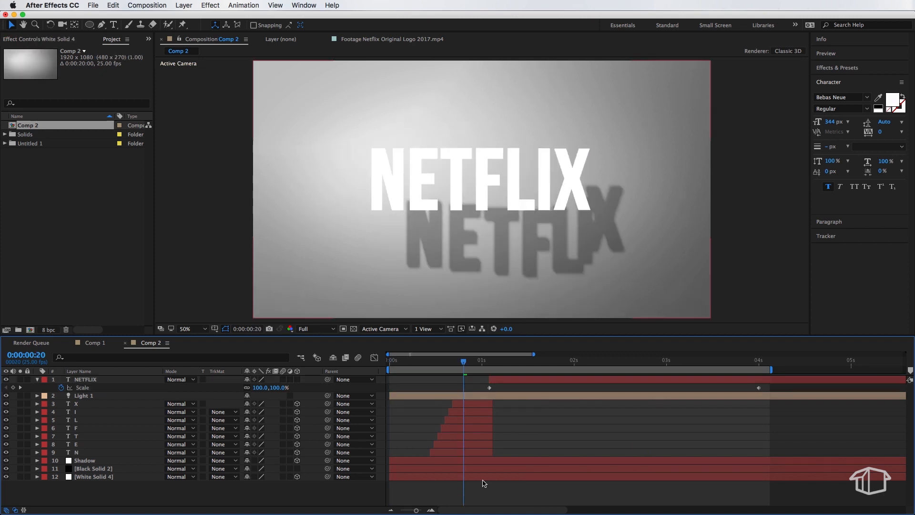
mouse_move(324, 330)
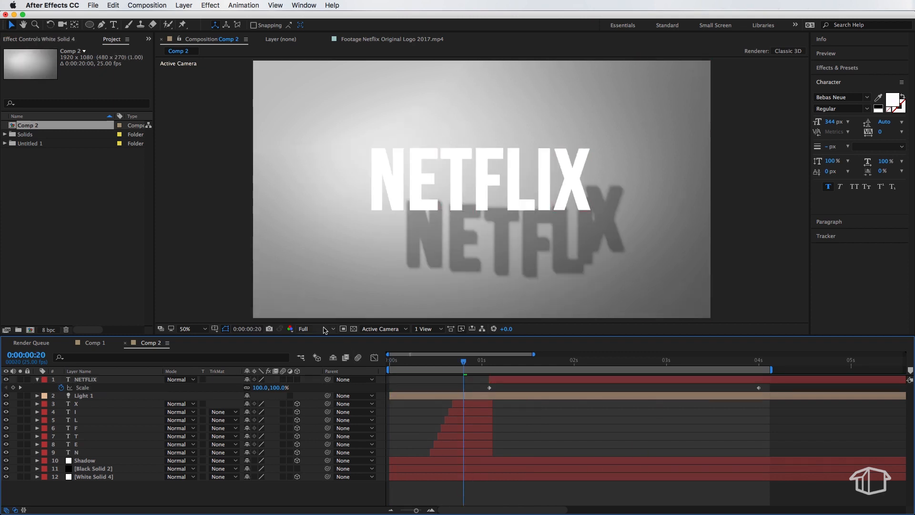
Step: Set the Comp 2 viewer resolution to Quarter
left_click(313, 328)
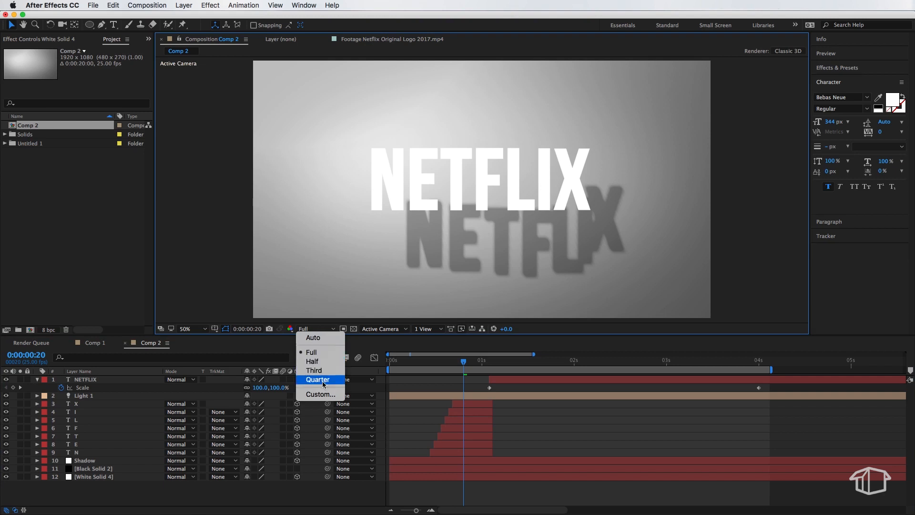
left_click(317, 379)
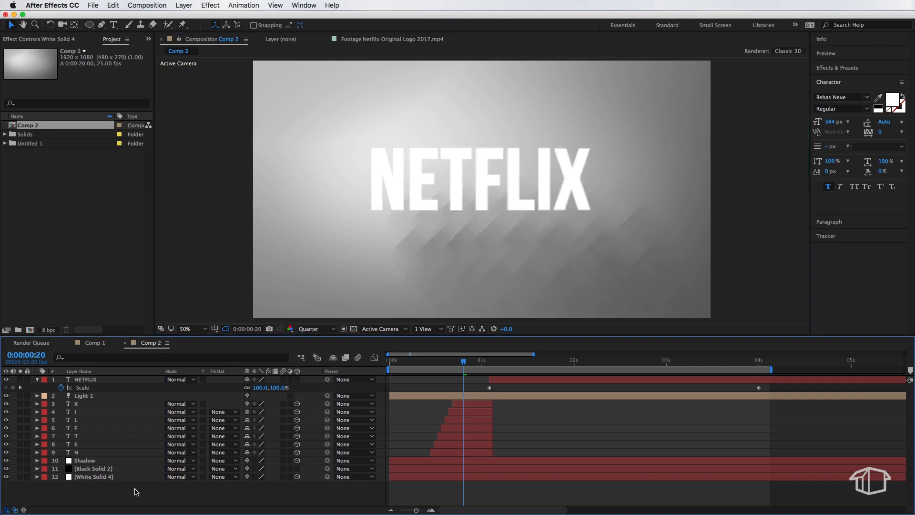
mouse_move(432, 491)
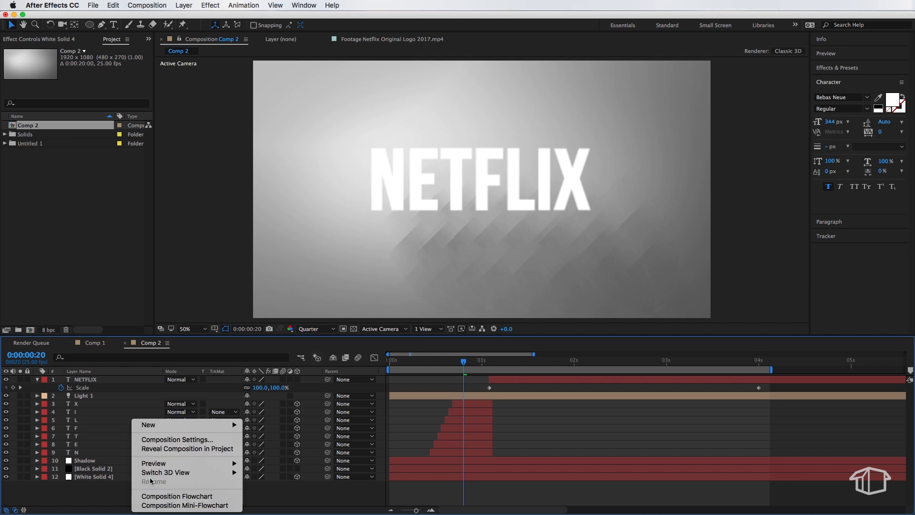
Step: In Composition Settings' 3D Renderer tab, choose Ray-traced 3D and confirm
left_click(177, 439)
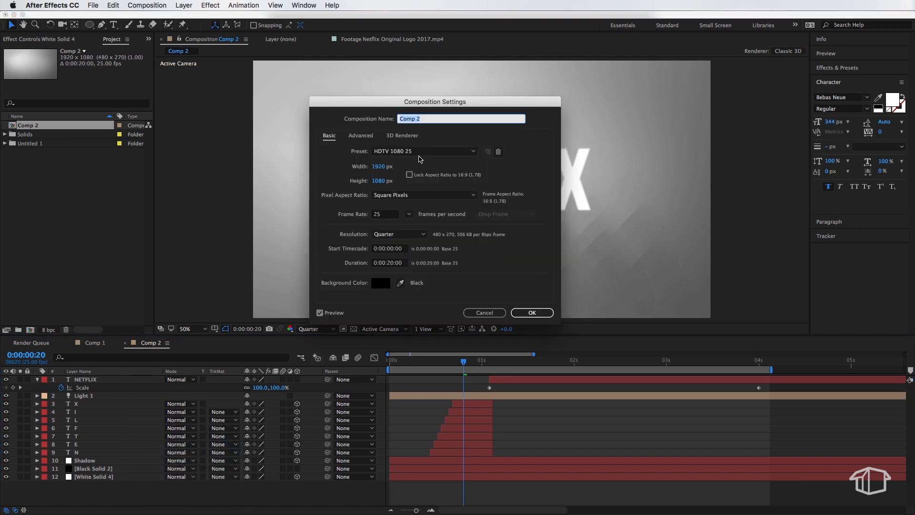
left_click(401, 135)
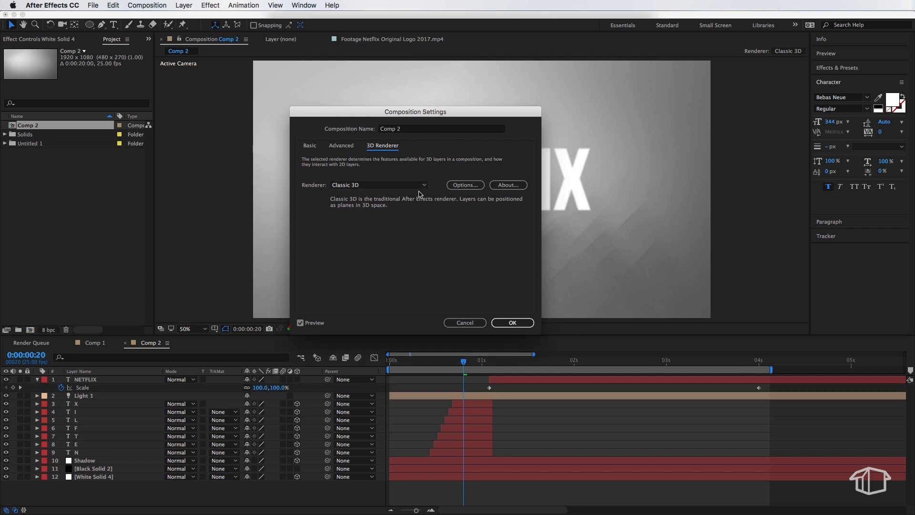
left_click(378, 185)
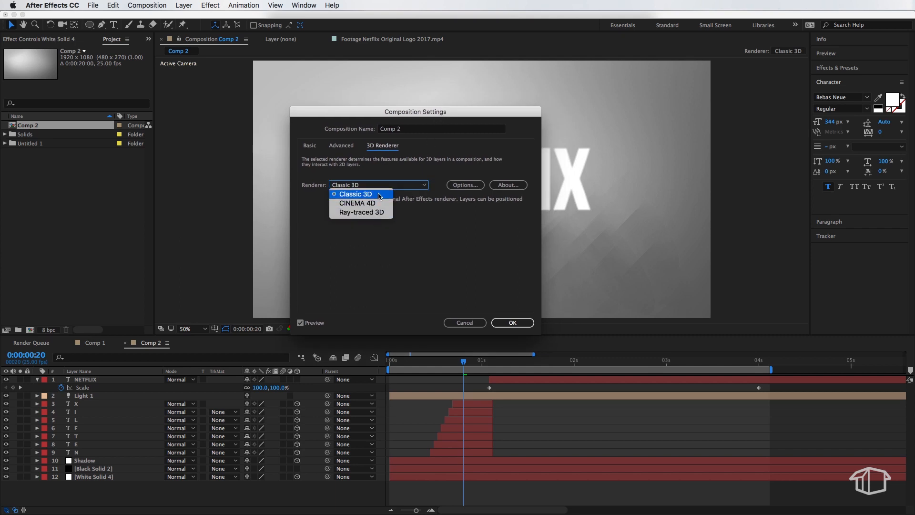
mouse_move(357, 202)
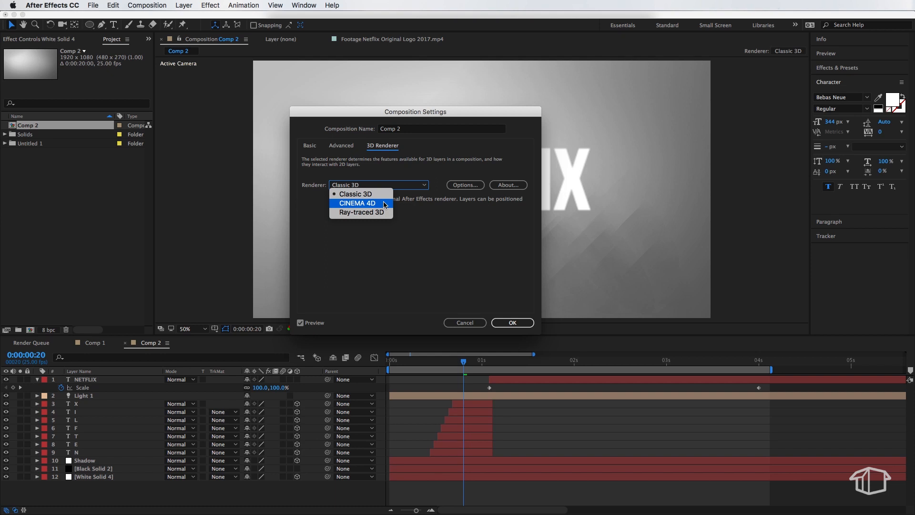
mouse_move(381, 207)
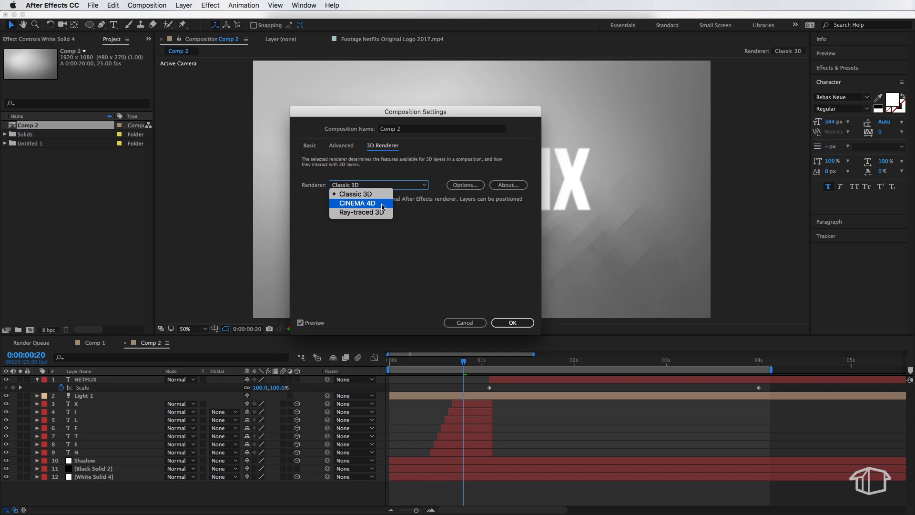
mouse_move(360, 211)
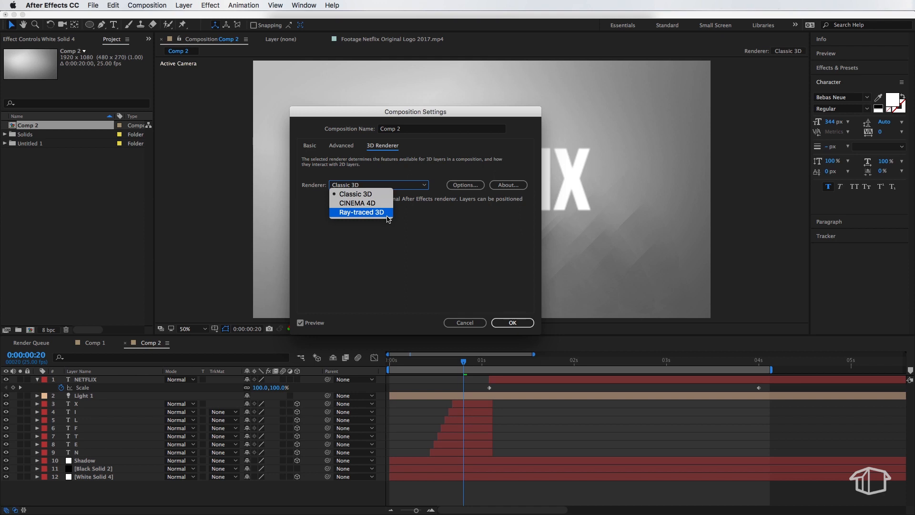
left_click(360, 212)
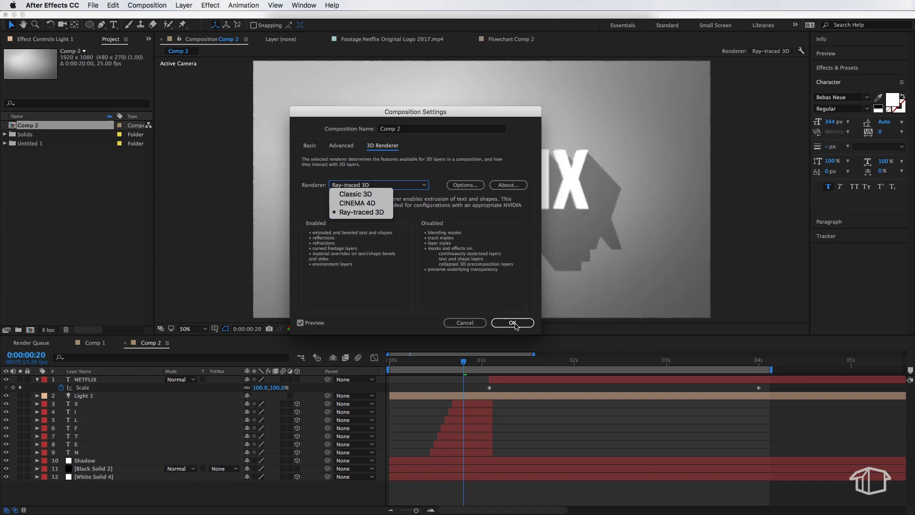
left_click(511, 322)
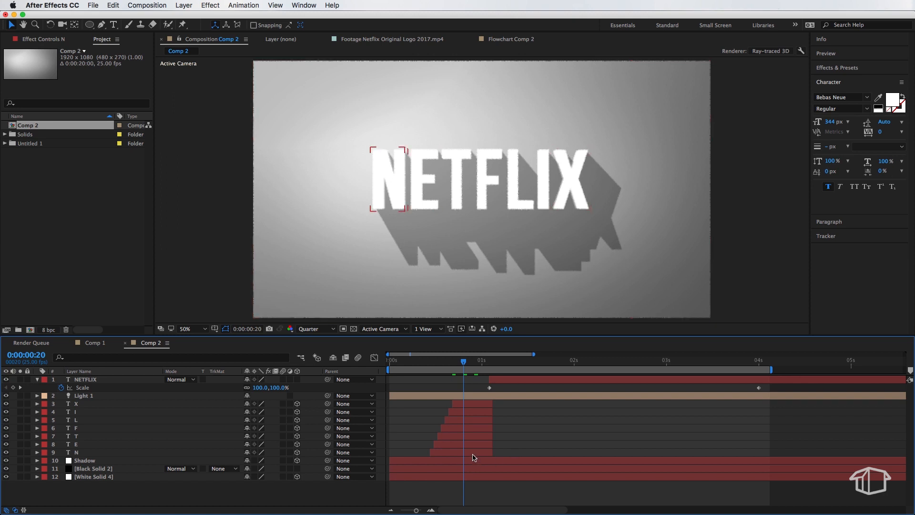
Step: Expand layer N's Geometry Options and set Extrusion Depth to 100
left_click(76, 452)
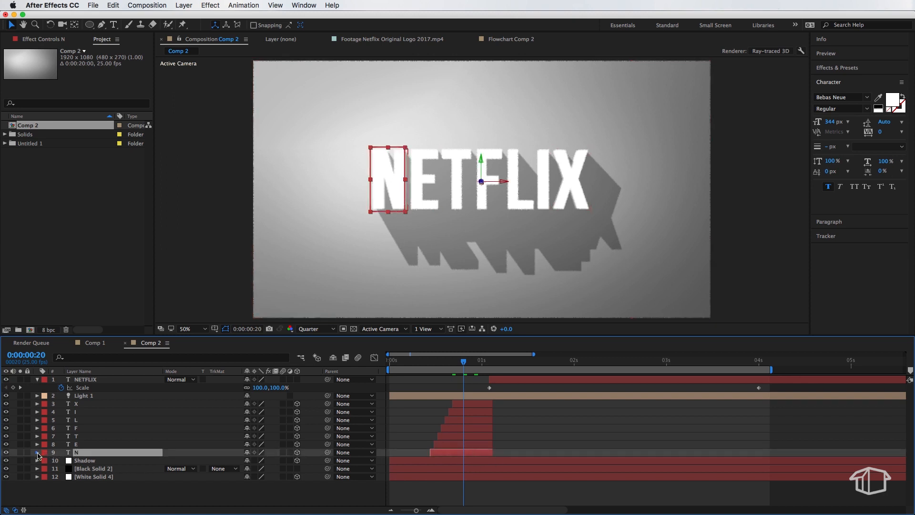
left_click(37, 411)
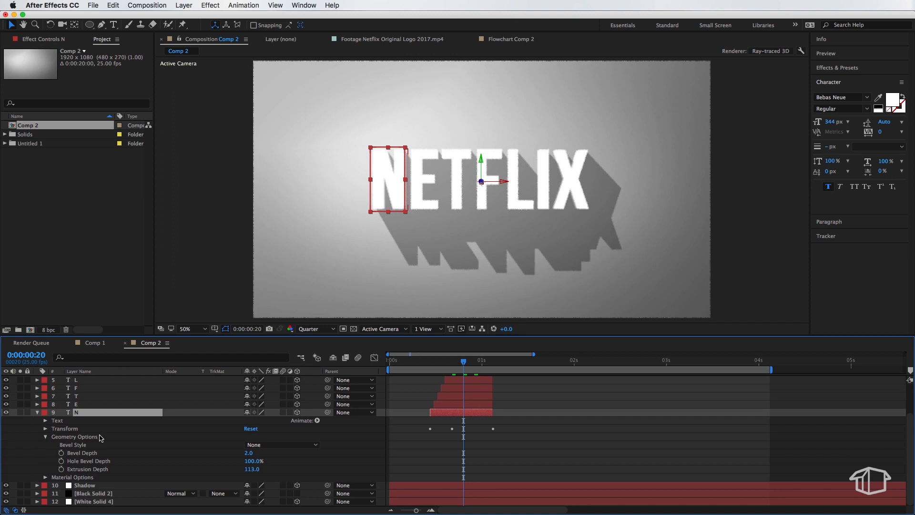
mouse_move(85, 433)
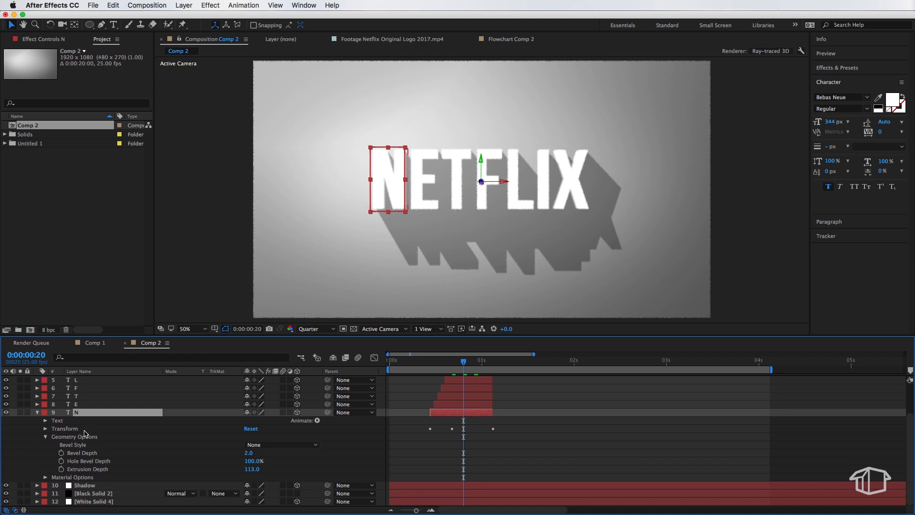
mouse_move(47, 438)
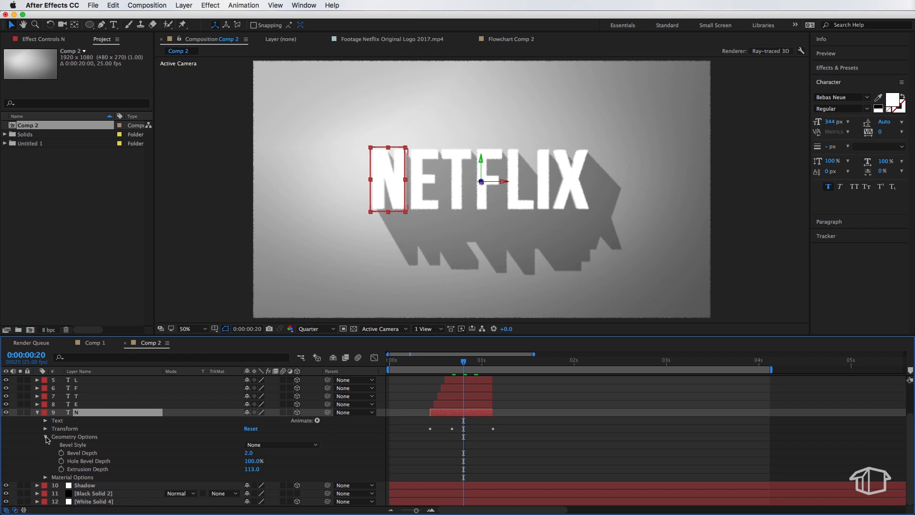
mouse_move(96, 441)
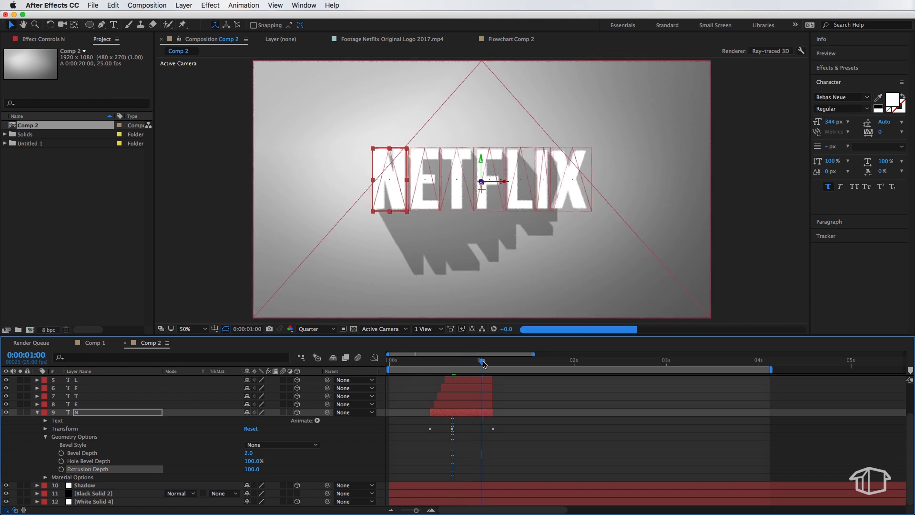
Step: Collapse the layer, set viewer resolution to Half, and return the playhead to 0:00
left_click(474, 360)
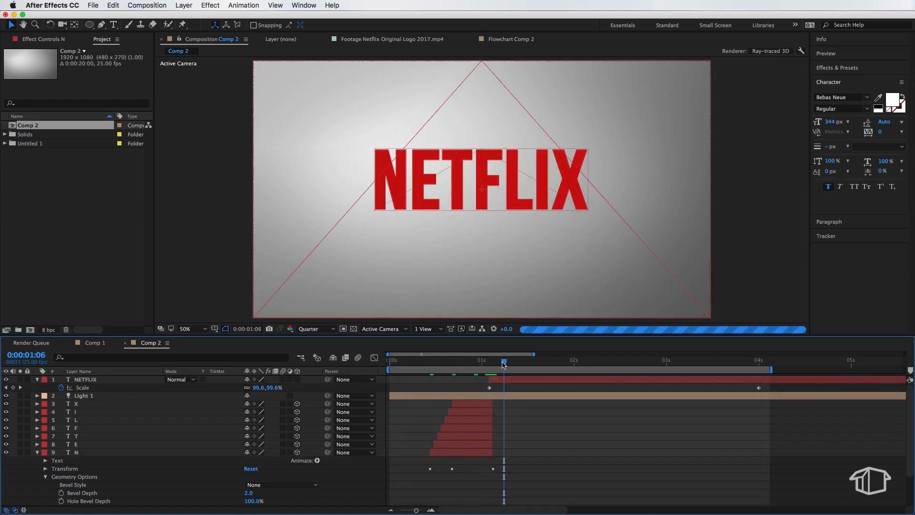
left_click(307, 328)
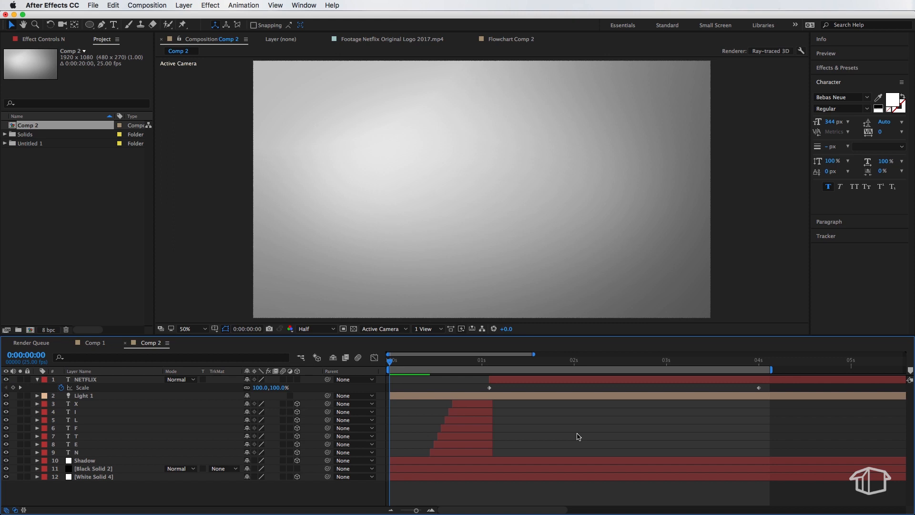
Step: Preview Comp 2 so the flying letters resolve into the flat red NETFLIX logo on grey
left_click(463, 359)
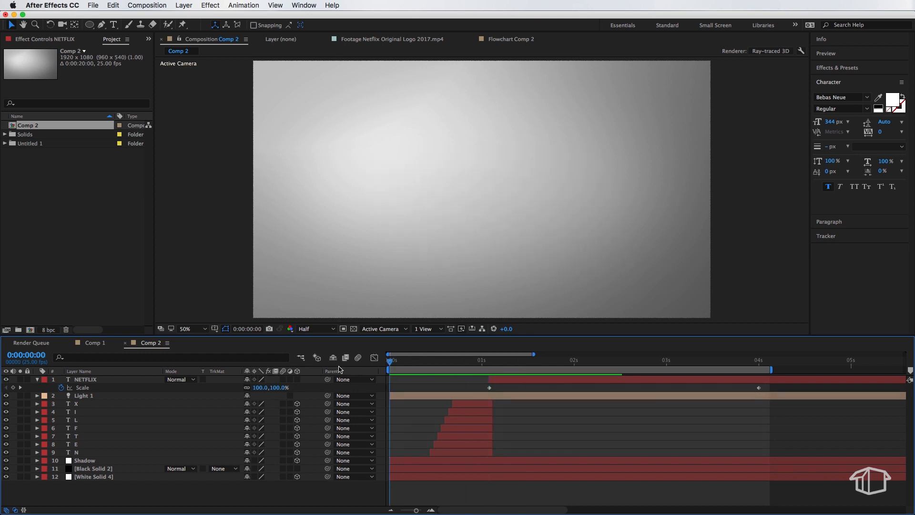
left_click(489, 361)
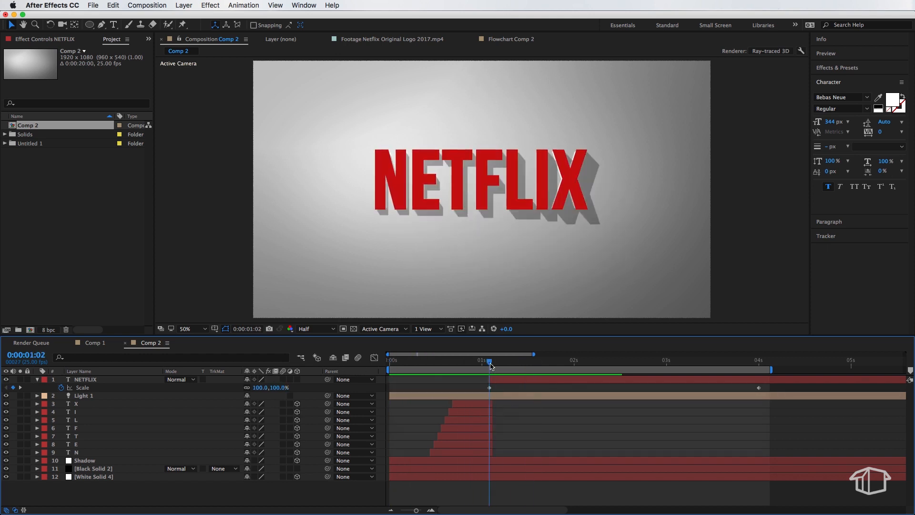
left_click(84, 378)
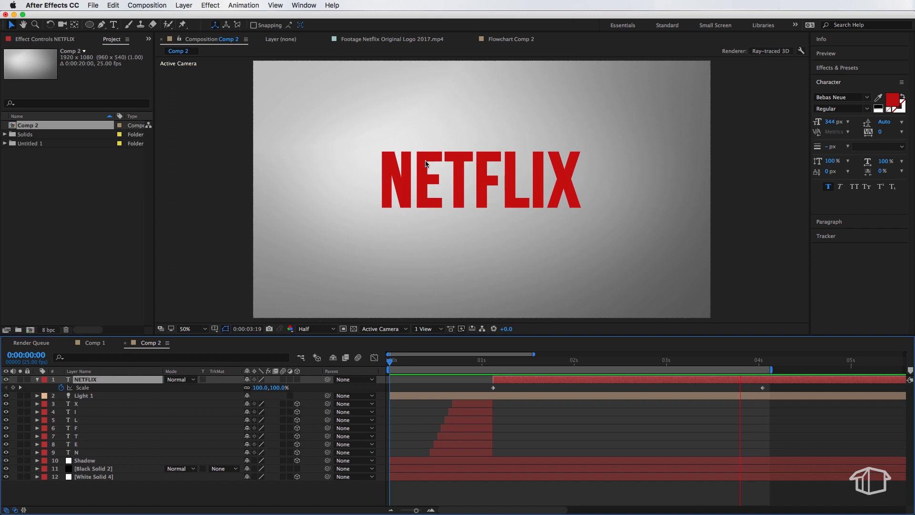
left_click(544, 361)
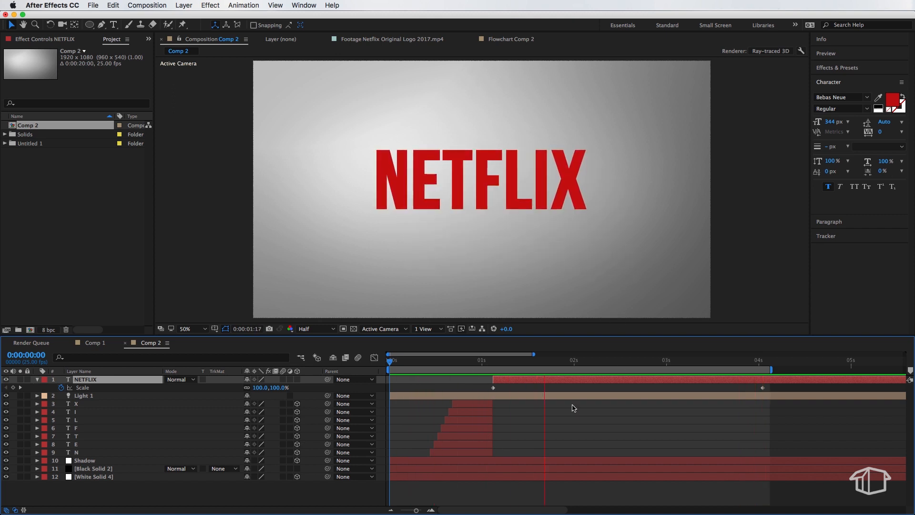
left_click(718, 360)
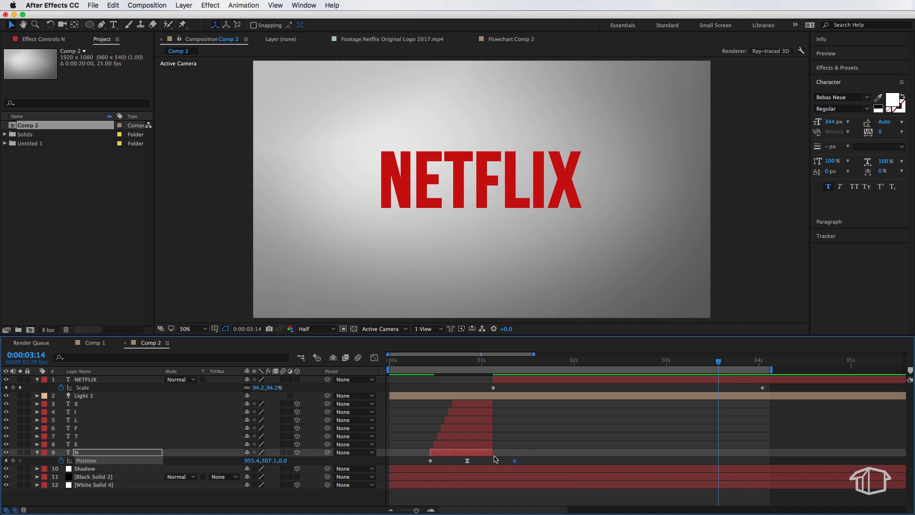
mouse_move(441, 360)
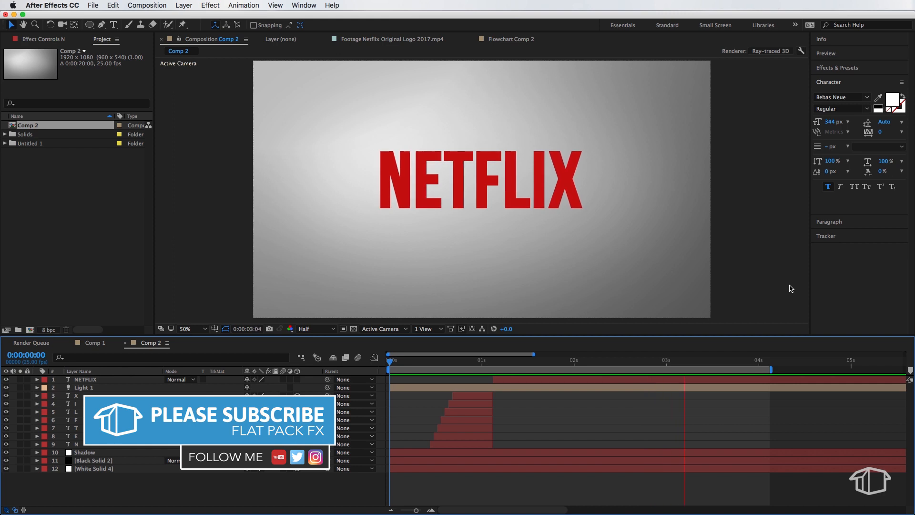
left_click(490, 368)
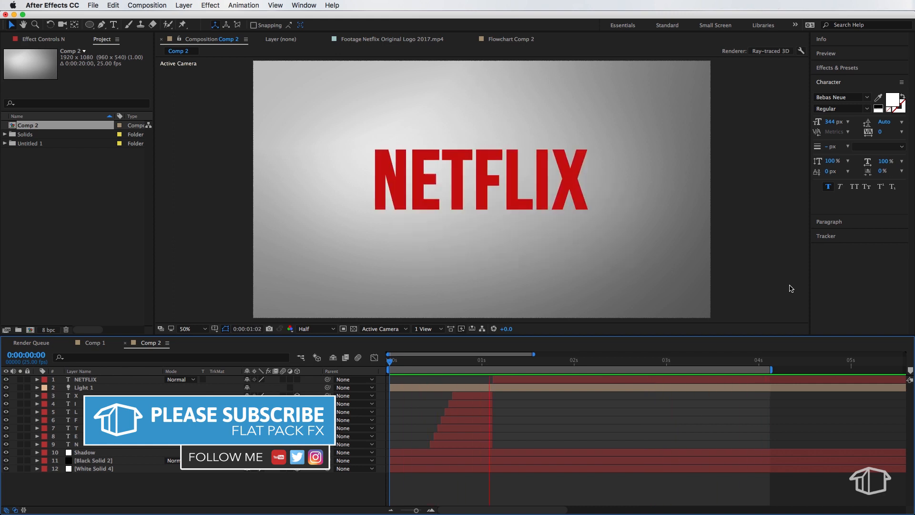